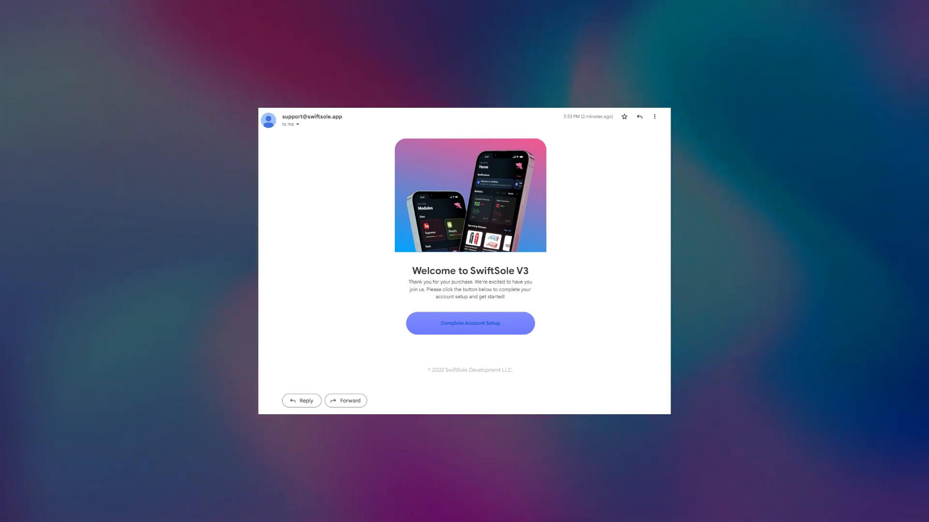
- Complete account setup from the welcome email and show the Downloads page for version 3.0.1
{"action": "left_click", "coordinate": [469, 323]}
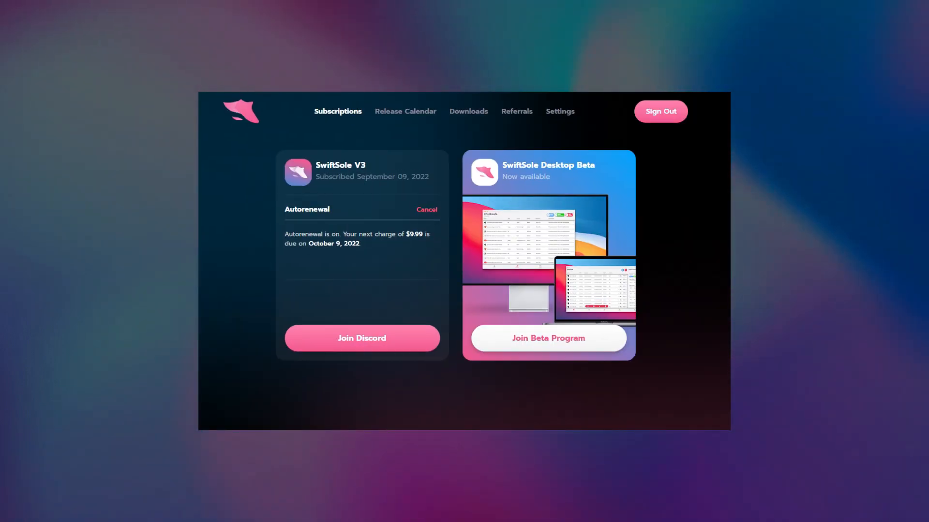
{"action": "left_click", "coordinate": [361, 338]}
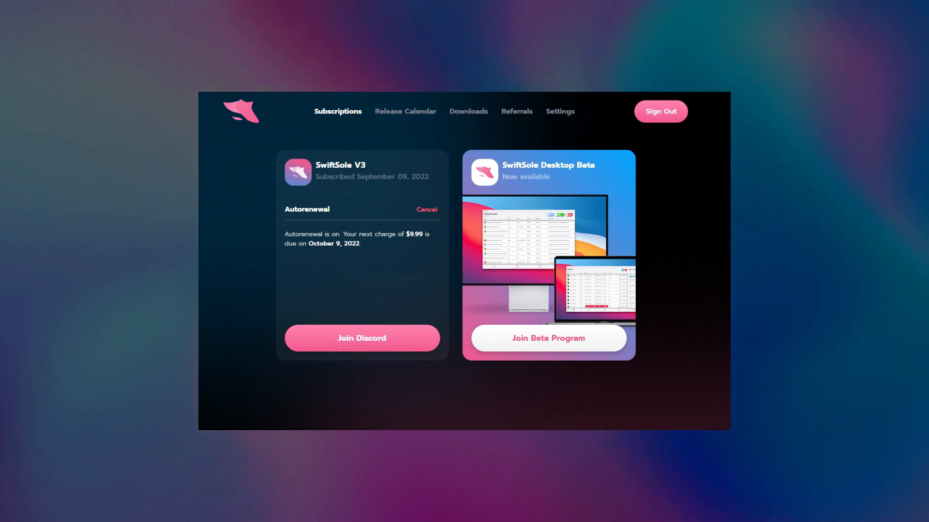
{"action": "left_click", "coordinate": [361, 338]}
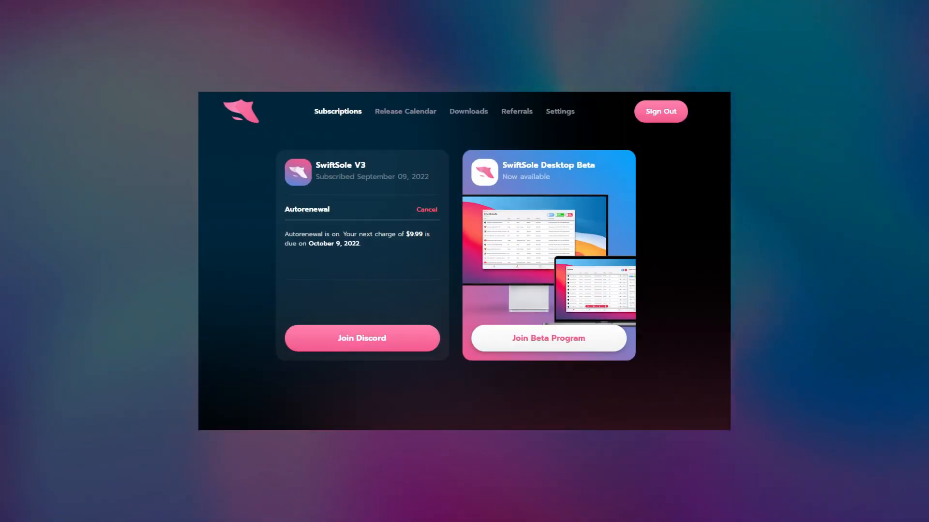
{"action": "left_click", "coordinate": [468, 110]}
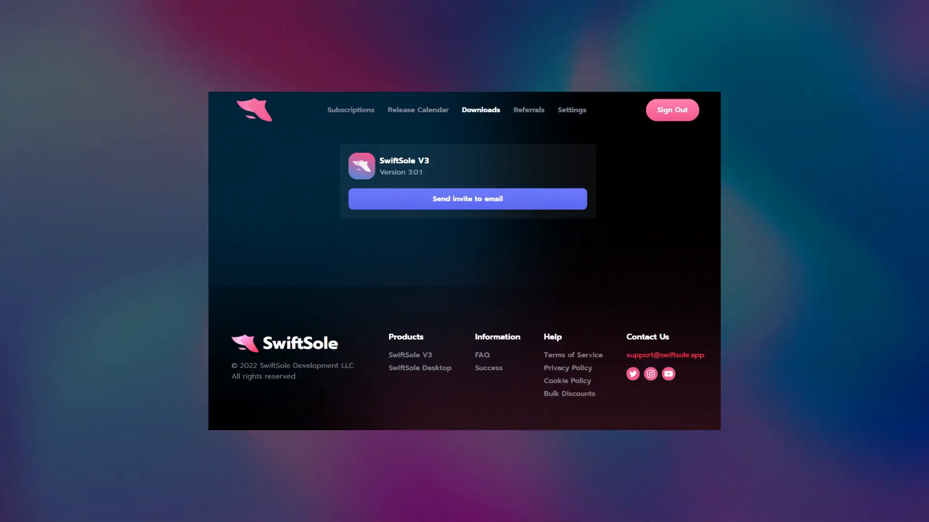
- Send the beta invite, install SwiftSoleV3 build 3.0.1 via TestFlight and start testing it
{"action": "left_click", "coordinate": [467, 198]}
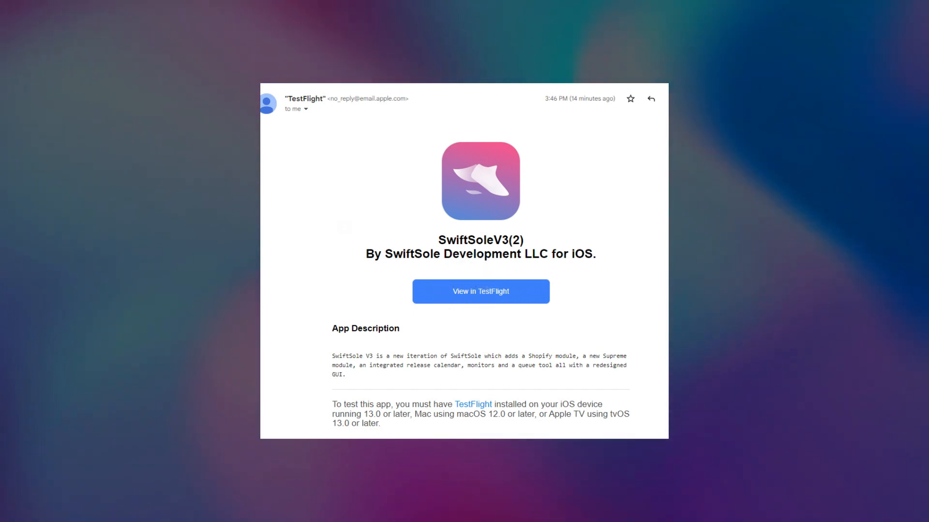
{"action": "left_click", "coordinate": [481, 292]}
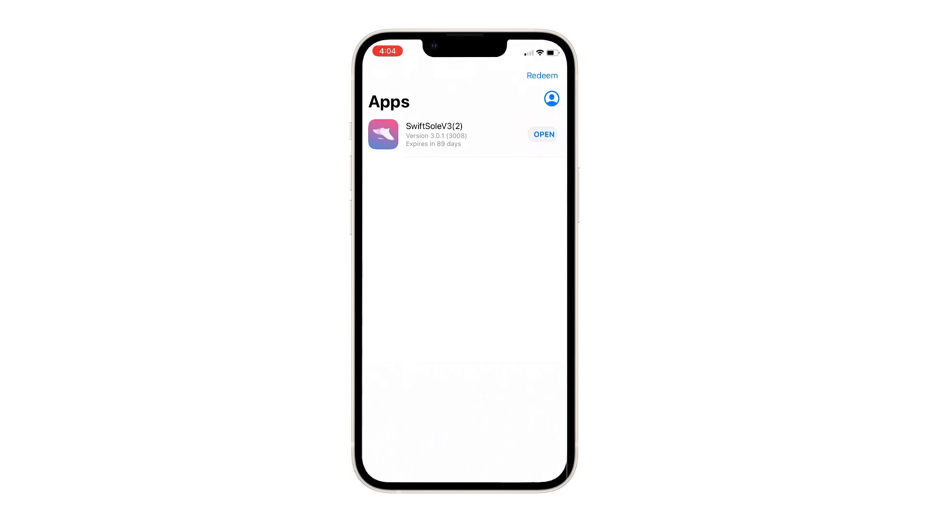
{"action": "left_click", "coordinate": [542, 134]}
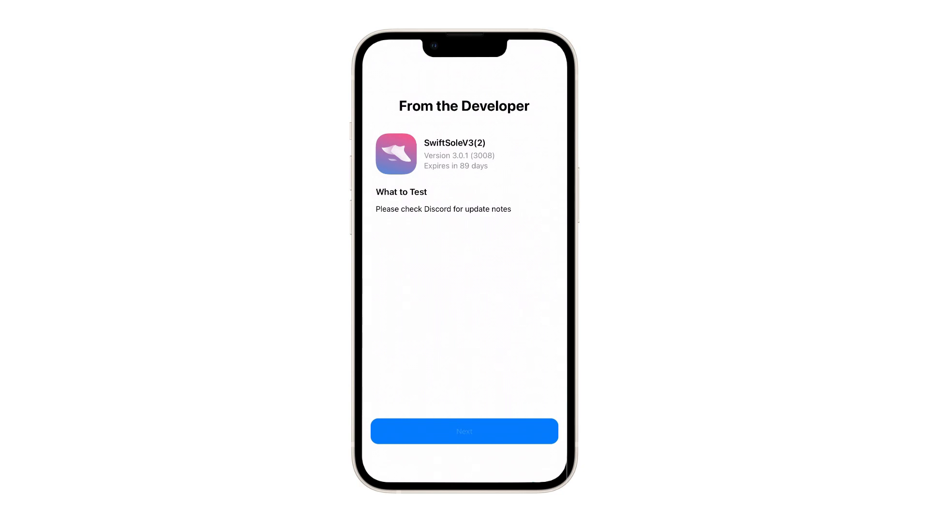
{"action": "left_click", "coordinate": [463, 432]}
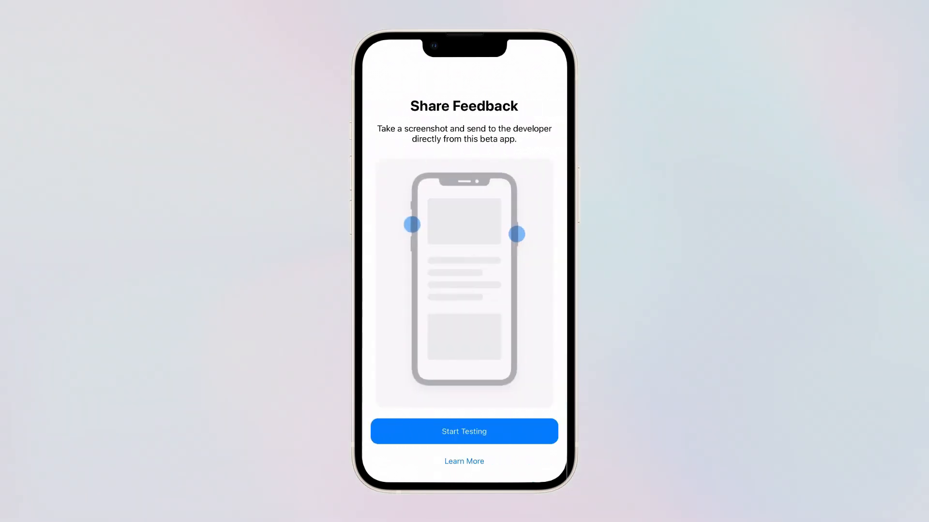
{"action": "left_click", "coordinate": [464, 431]}
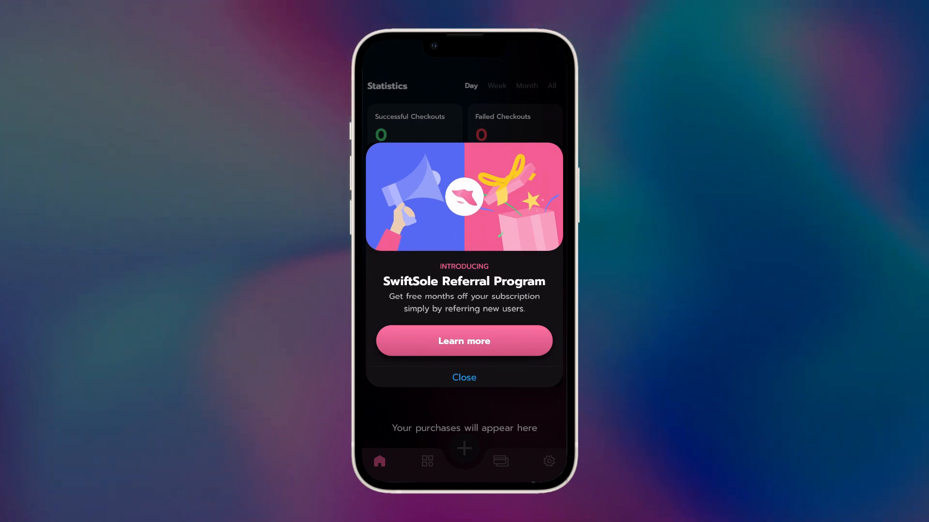
- Dismiss the referral announcement, relaunch SwiftSole V3 and show the Modules page with Supreme, Shopify and tools
{"action": "left_click", "coordinate": [463, 377]}
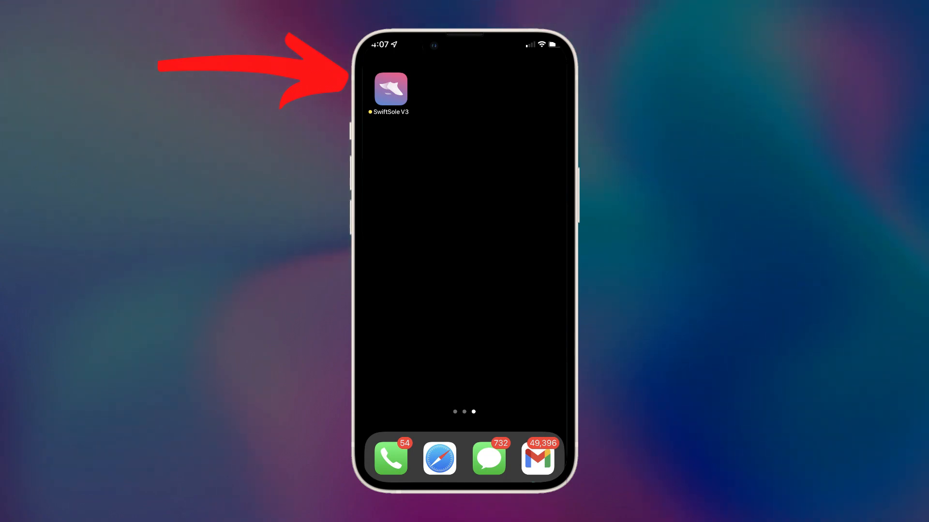
{"action": "left_click", "coordinate": [389, 89]}
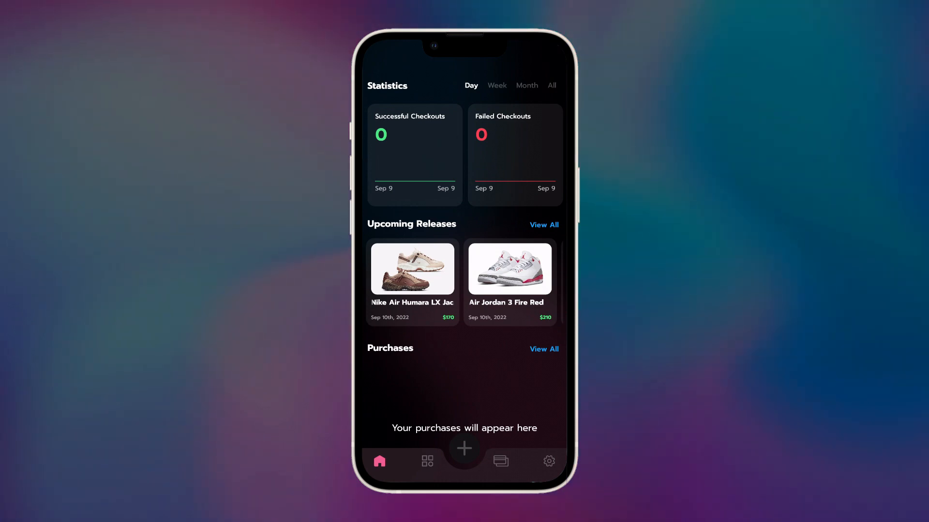
{"action": "left_click", "coordinate": [427, 462]}
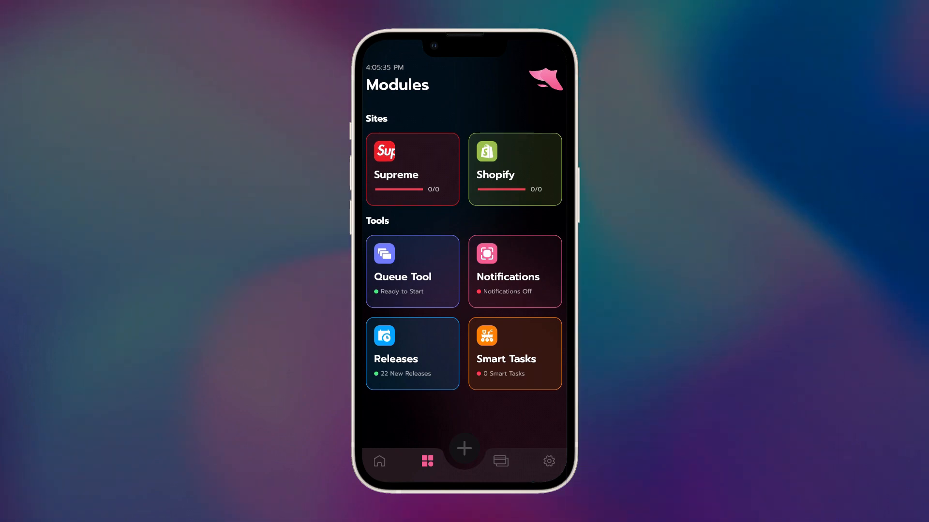
- Review the Settings page: Discord webhook, background mode, proxies, browser logins and module settings
{"action": "left_click", "coordinate": [501, 461]}
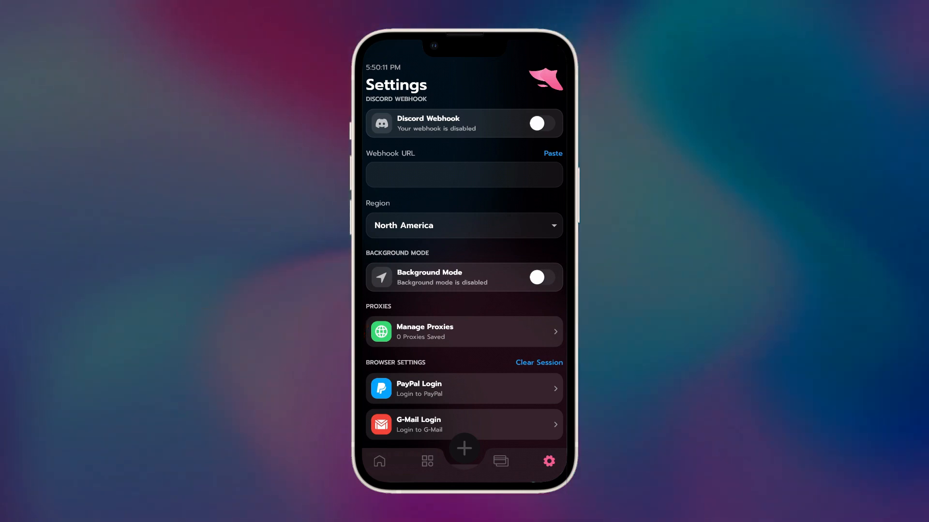
{"action": "scroll", "scroll_direction": "down", "scroll_amount": 3}
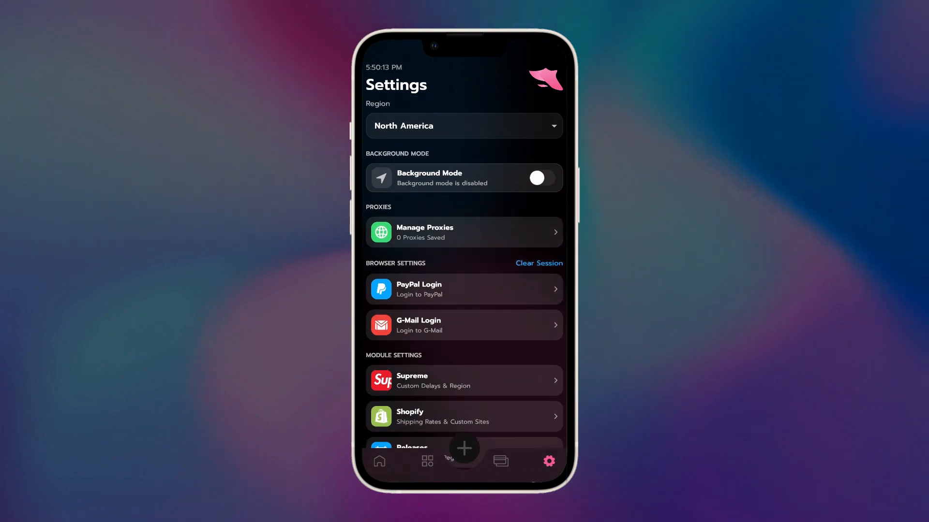
{"action": "scroll", "scroll_direction": "down", "scroll_amount": 3}
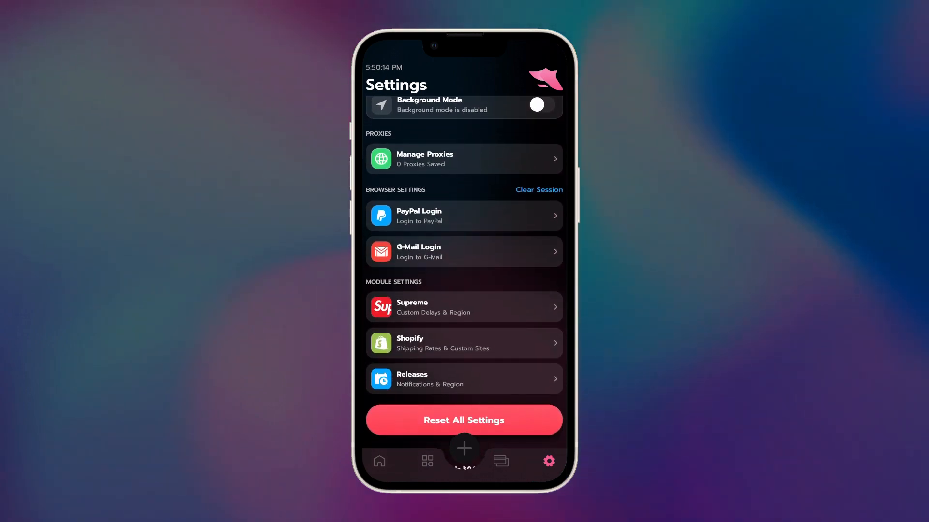
{"action": "left_click", "coordinate": [463, 216]}
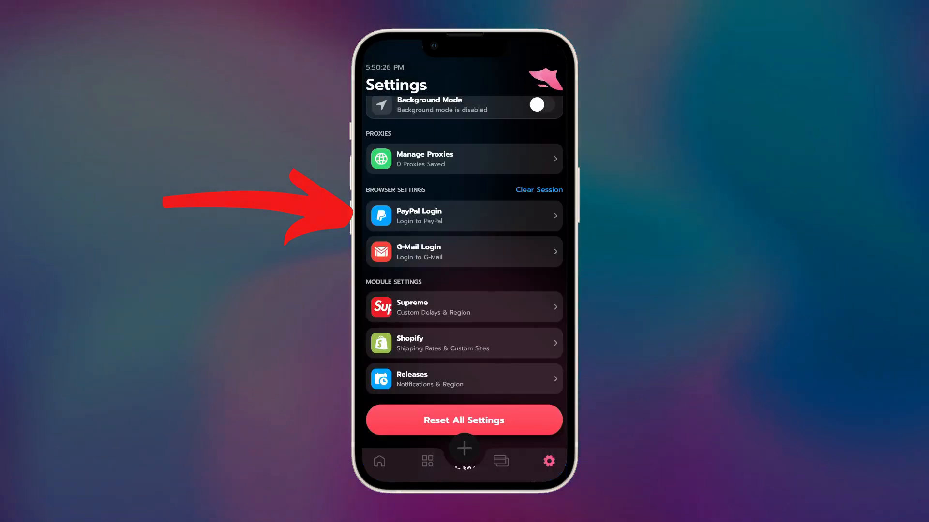
{"action": "left_click", "coordinate": [464, 251]}
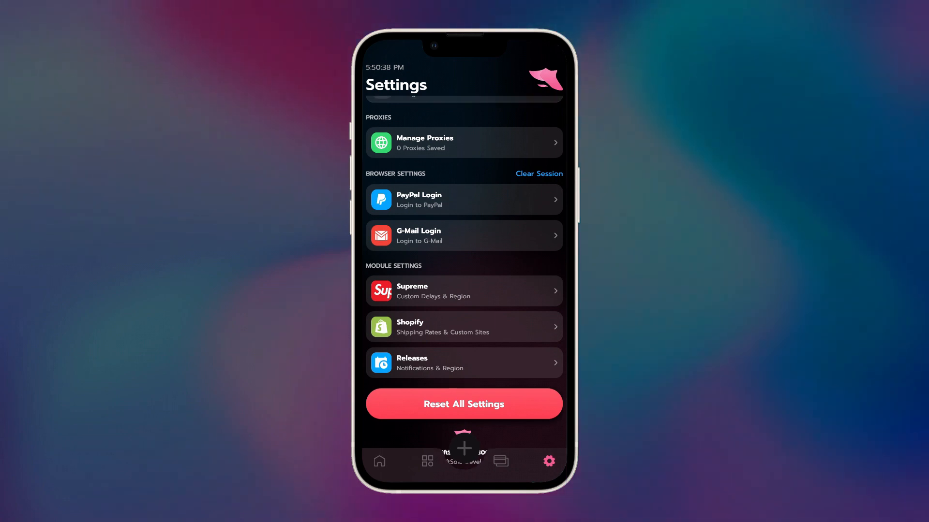
{"action": "left_click", "coordinate": [463, 291]}
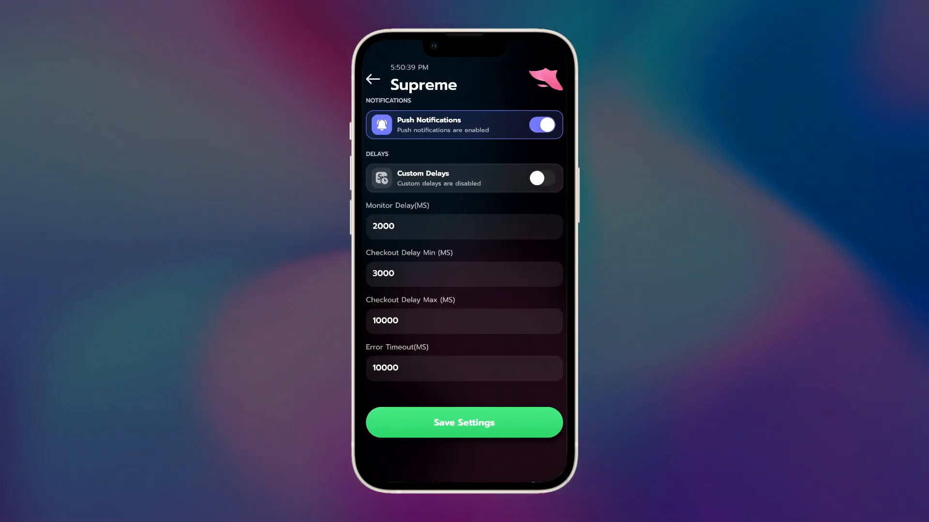
{"action": "left_click", "coordinate": [373, 78]}
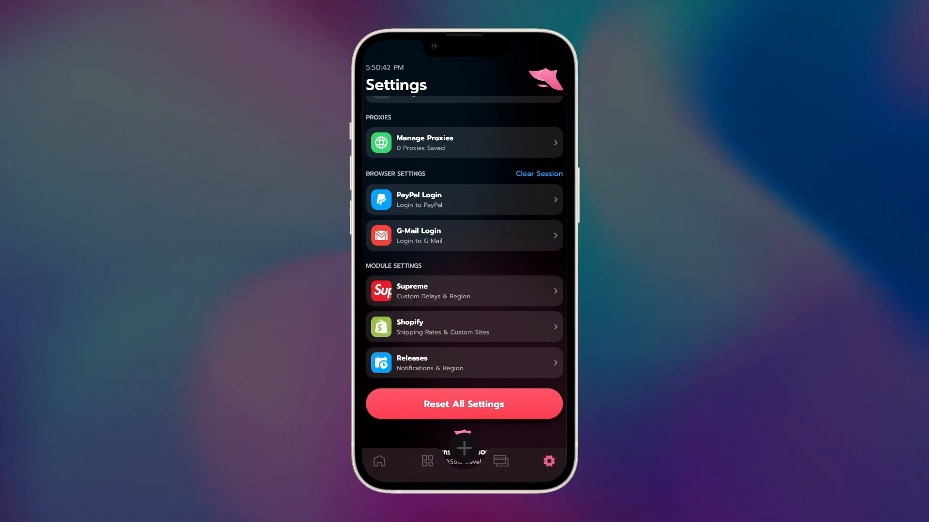
{"action": "left_click", "coordinate": [464, 326]}
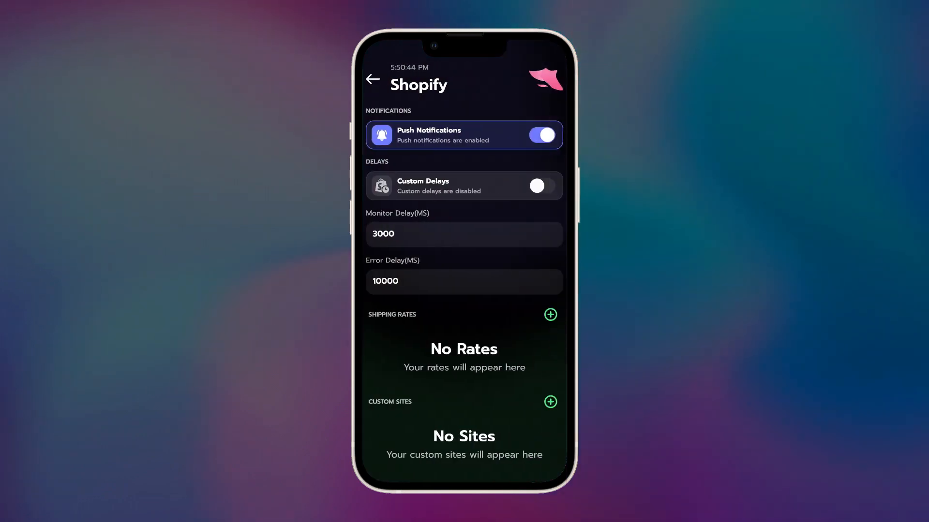
{"action": "left_click", "coordinate": [372, 80]}
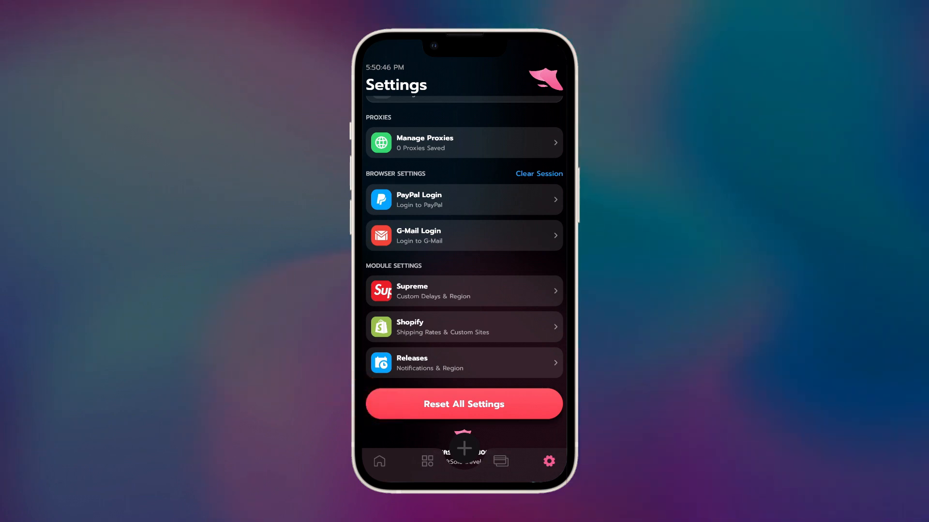
- Start a new profile nicknamed 'test' and continue to its payment details
{"action": "left_click", "coordinate": [500, 462]}
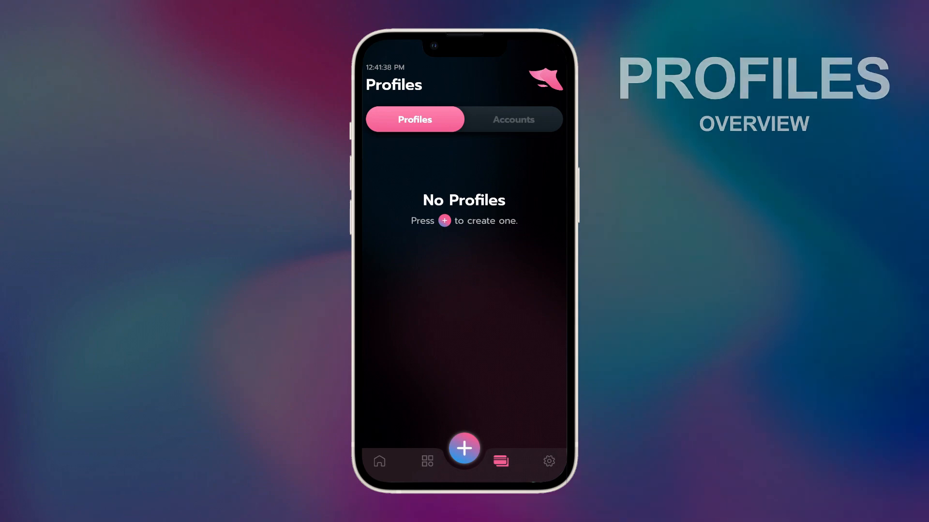
{"action": "left_click", "coordinate": [464, 447]}
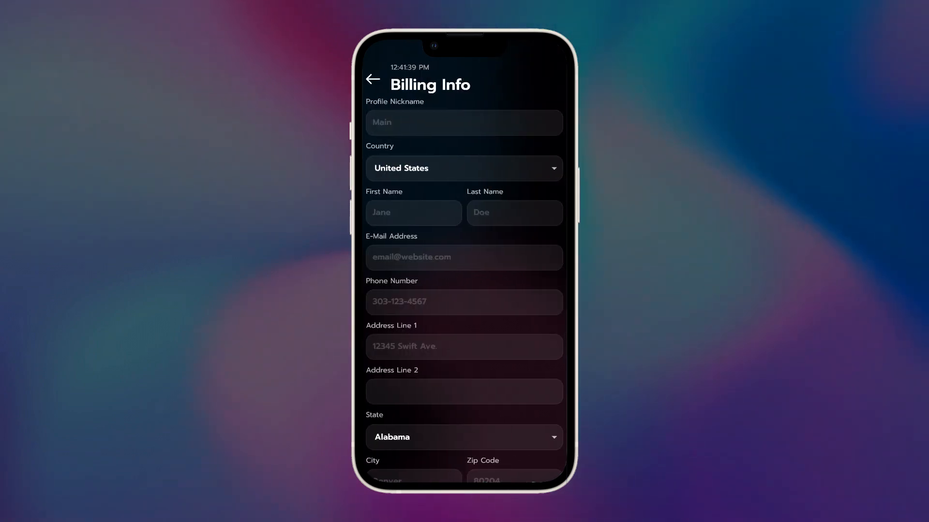
{"action": "left_click", "coordinate": [463, 122]}
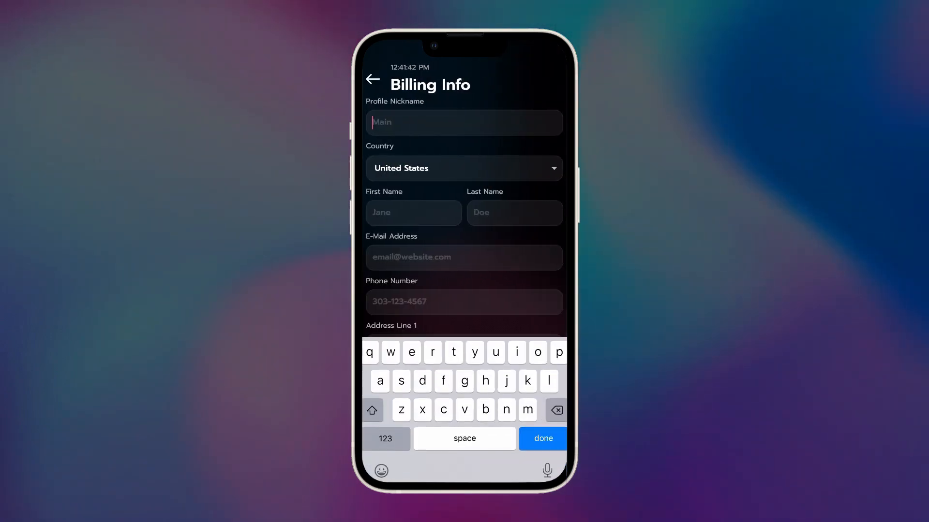
{"action": "type", "text": "test street"}
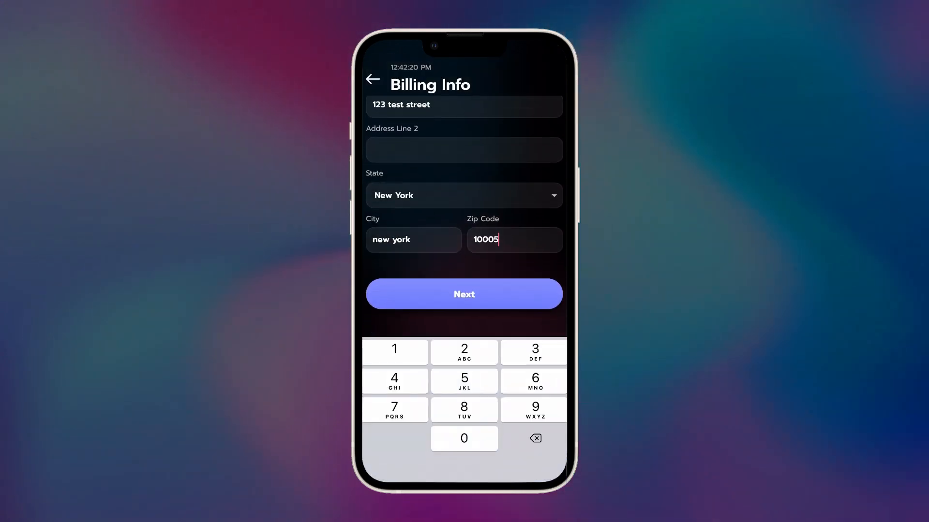
{"action": "left_click", "coordinate": [464, 294]}
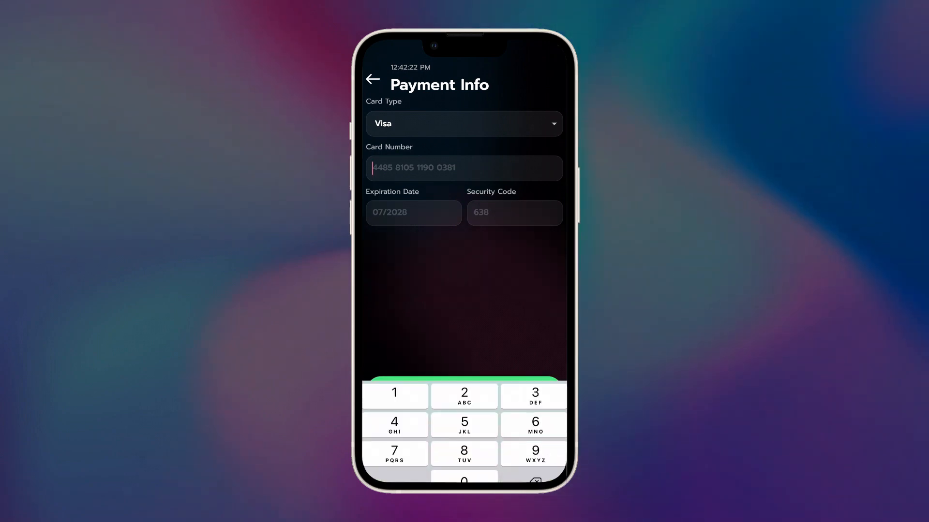
- Save the profile with a Visa card ending 4242 and security code 123
{"action": "left_click", "coordinate": [463, 123]}
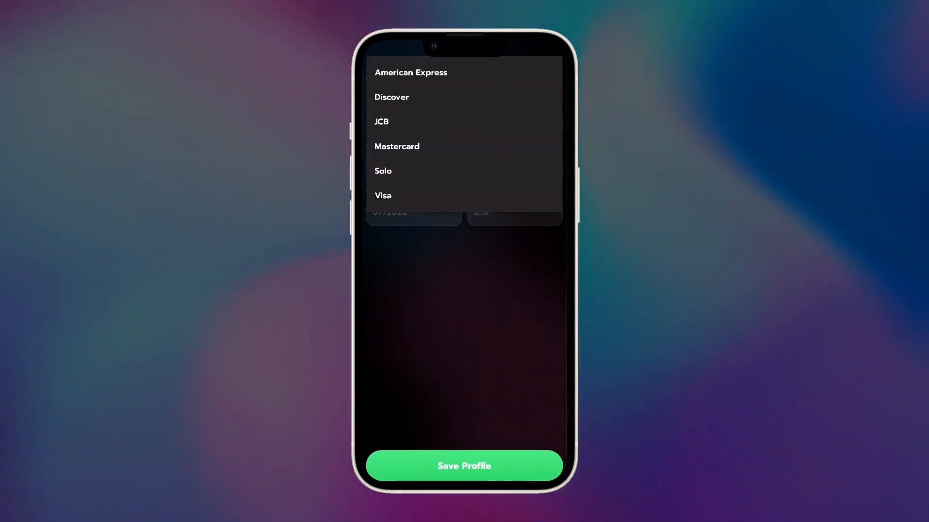
{"action": "left_click", "coordinate": [383, 195]}
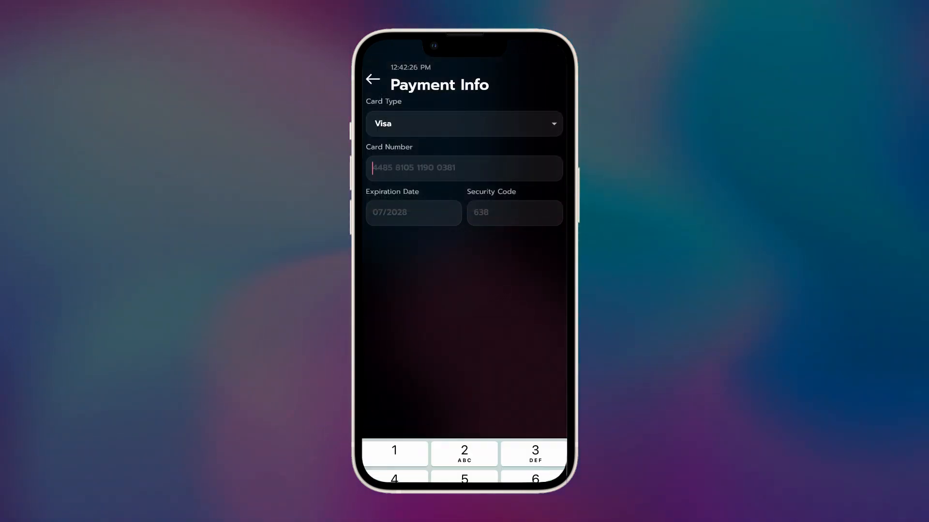
{"action": "type", "text": "4242 4242 4242 4242"}
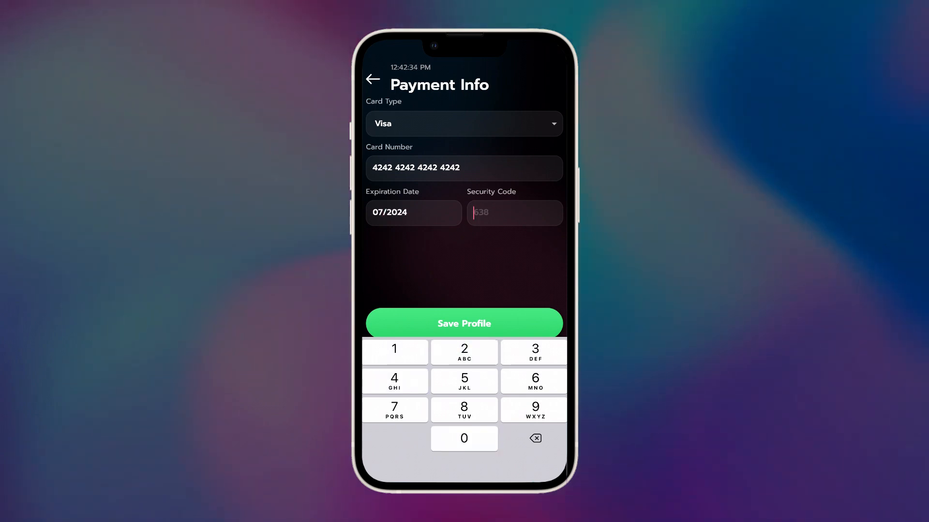
{"action": "type", "text": "123"}
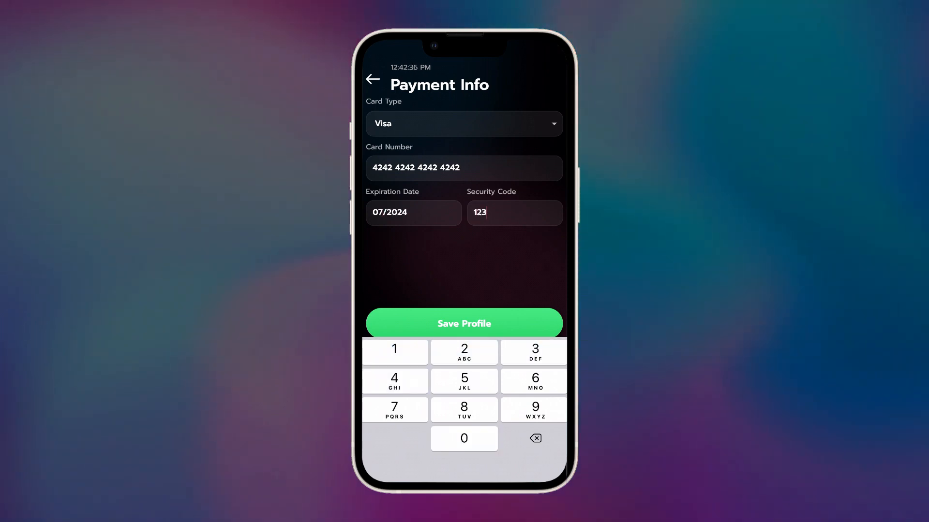
{"action": "left_click", "coordinate": [464, 323]}
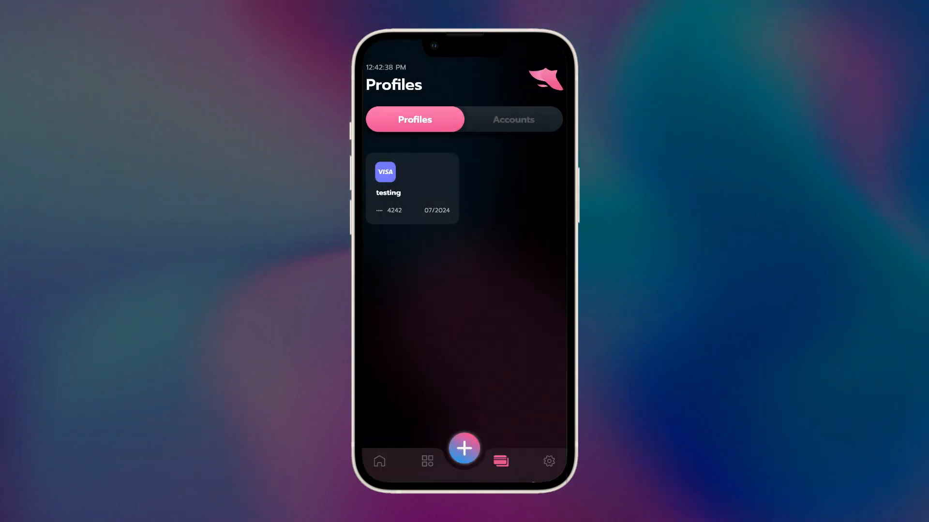
- Switch to the store accounts list and begin adding a new account
{"action": "left_click", "coordinate": [412, 187]}
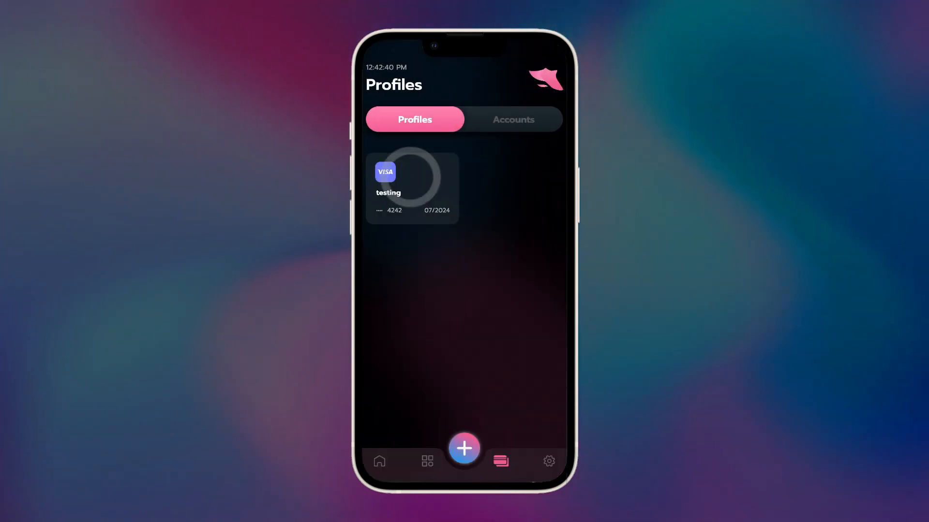
{"action": "left_click", "coordinate": [412, 187]}
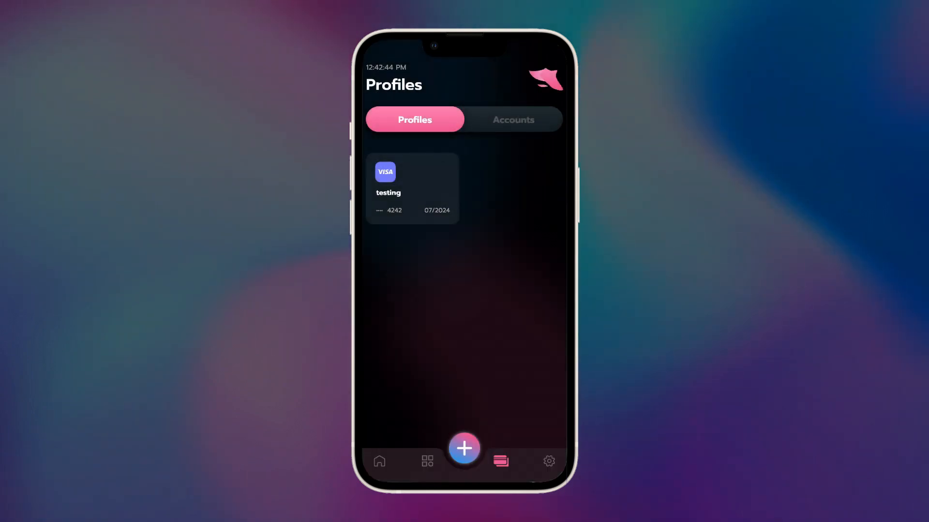
{"action": "left_click", "coordinate": [513, 119]}
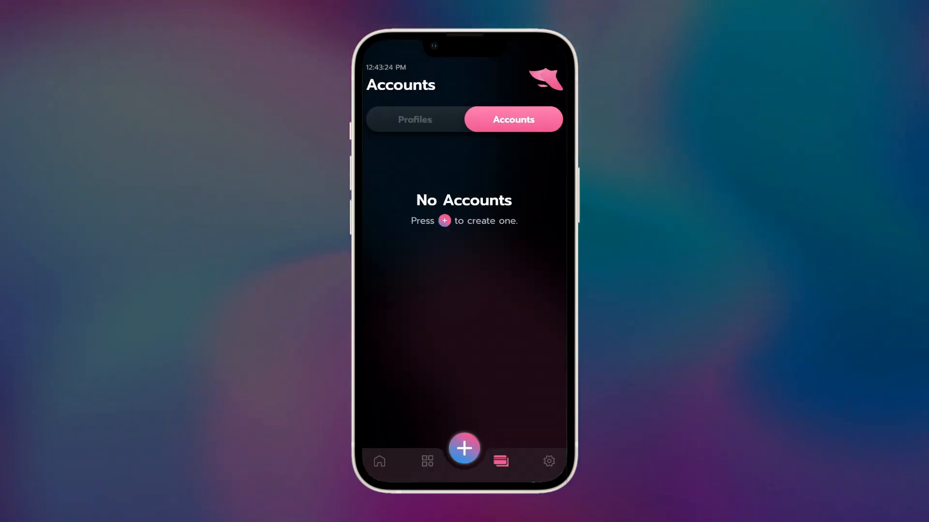
{"action": "left_click", "coordinate": [463, 448]}
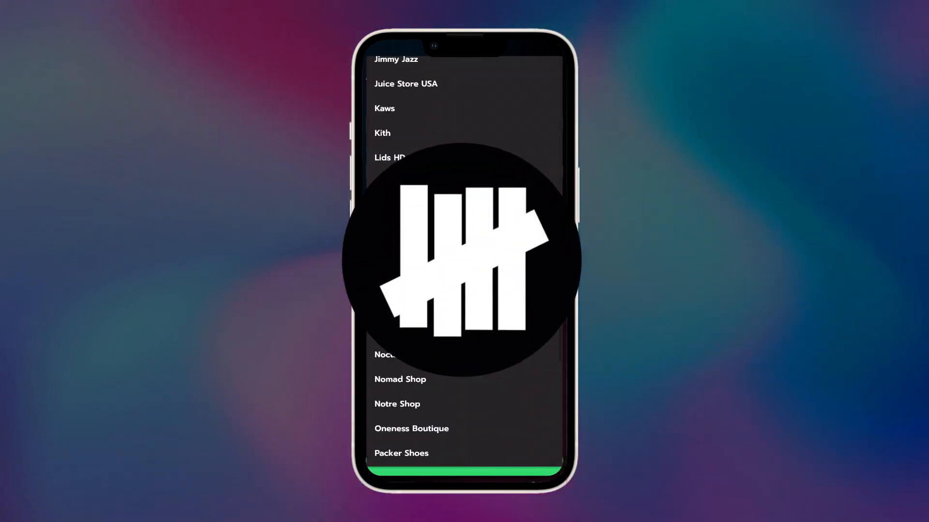
- Save the Undefeated account, confirm it, and return to the Modules overview
{"action": "scroll", "scroll_direction": "down", "scroll_amount": 3}
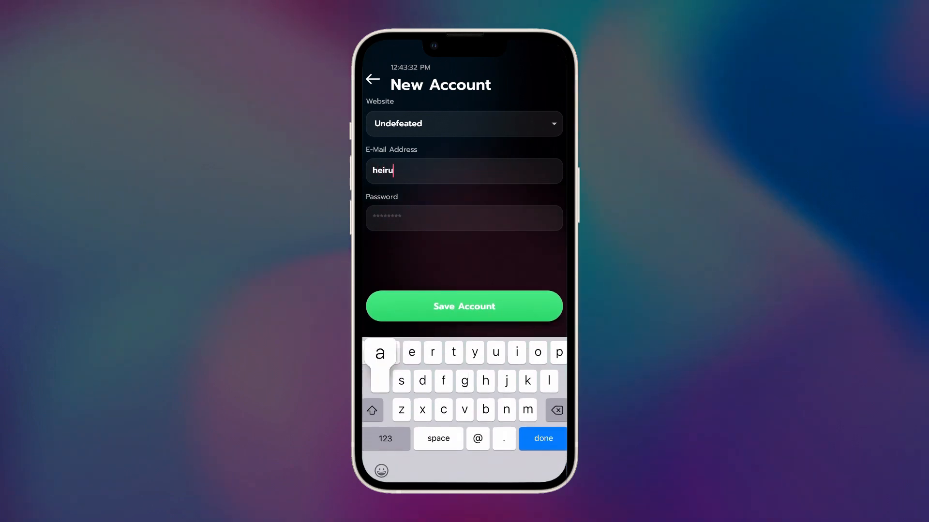
{"action": "left_click", "coordinate": [463, 307]}
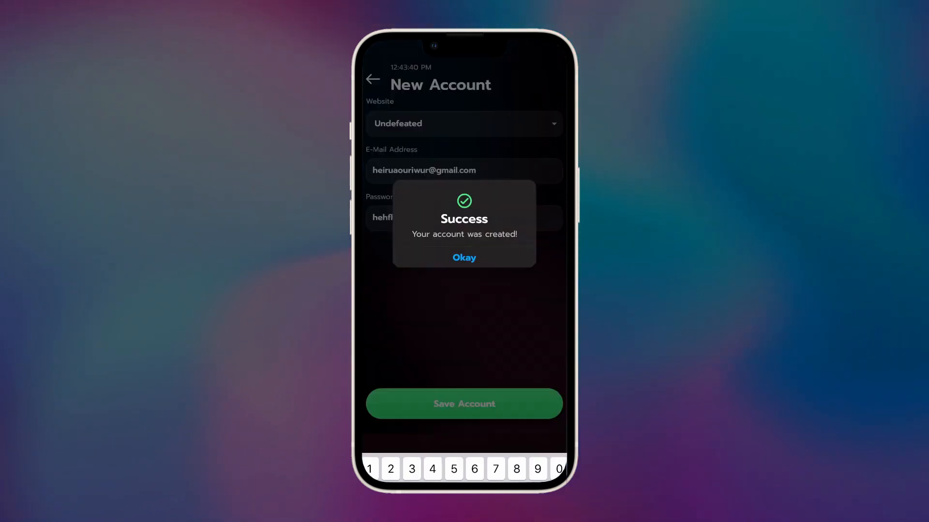
{"action": "left_click", "coordinate": [464, 257]}
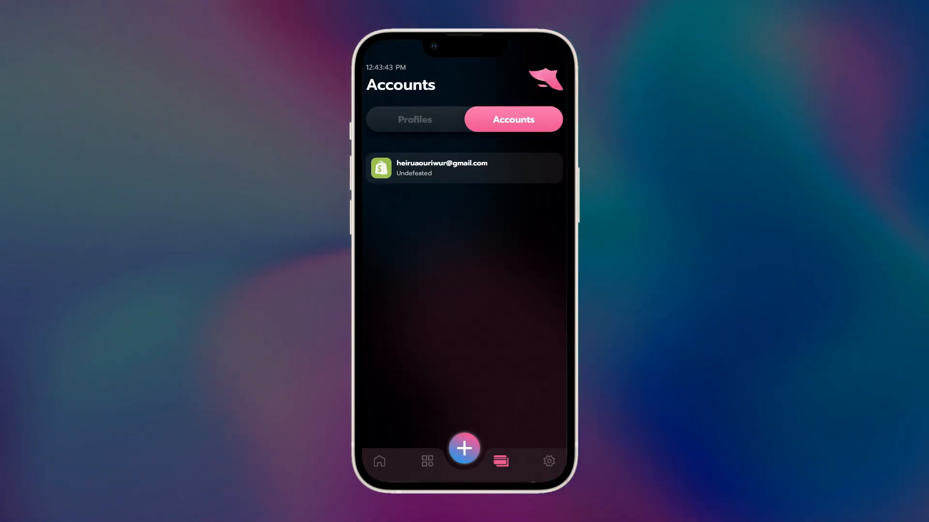
{"action": "left_click", "coordinate": [427, 460]}
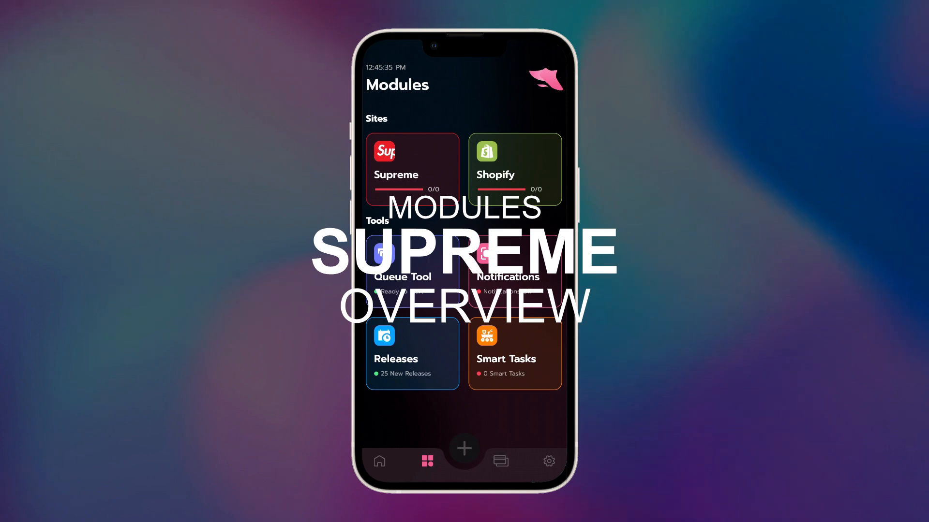
- Begin a new Supreme task for the Cotton Utility Jacket with profile testing in Drop mode
{"action": "left_click", "coordinate": [412, 168]}
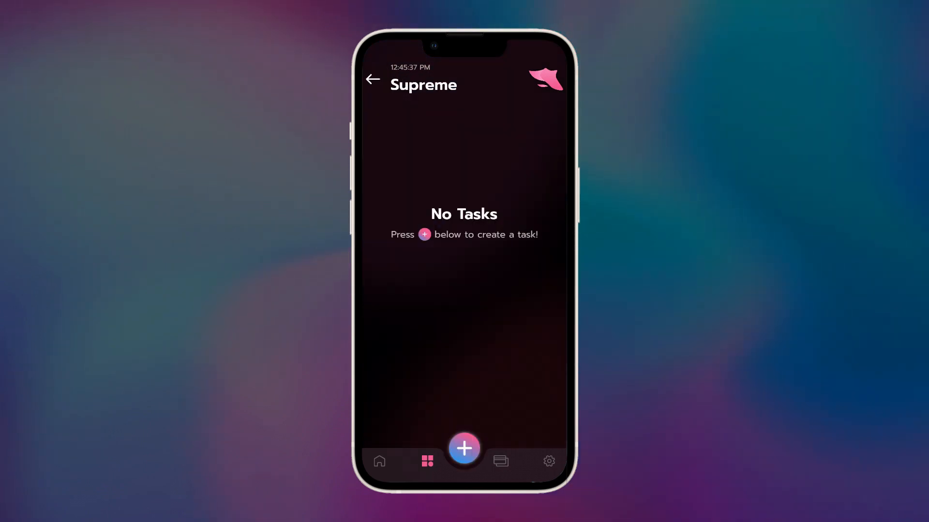
{"action": "left_click", "coordinate": [463, 448]}
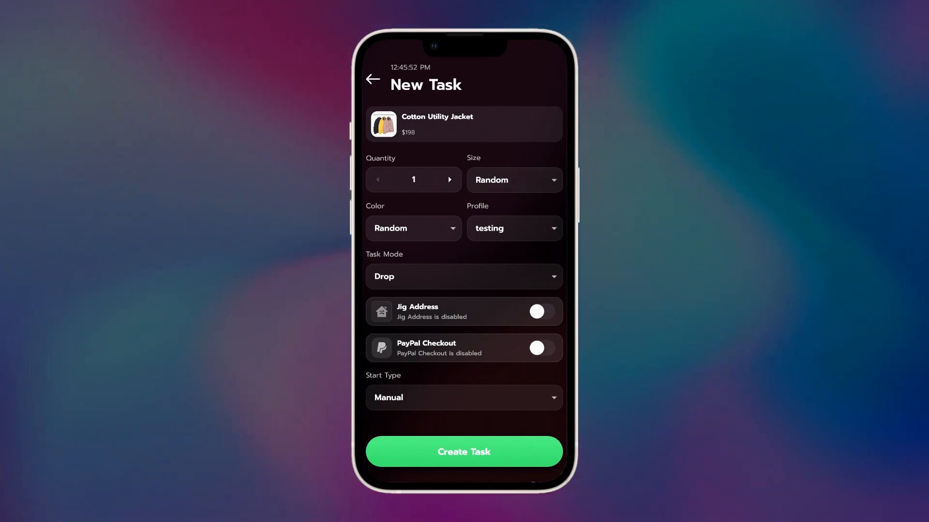
- Create the jacket task in size Large, colour yellow, with Jig Address enabled
{"action": "left_click", "coordinate": [513, 180]}
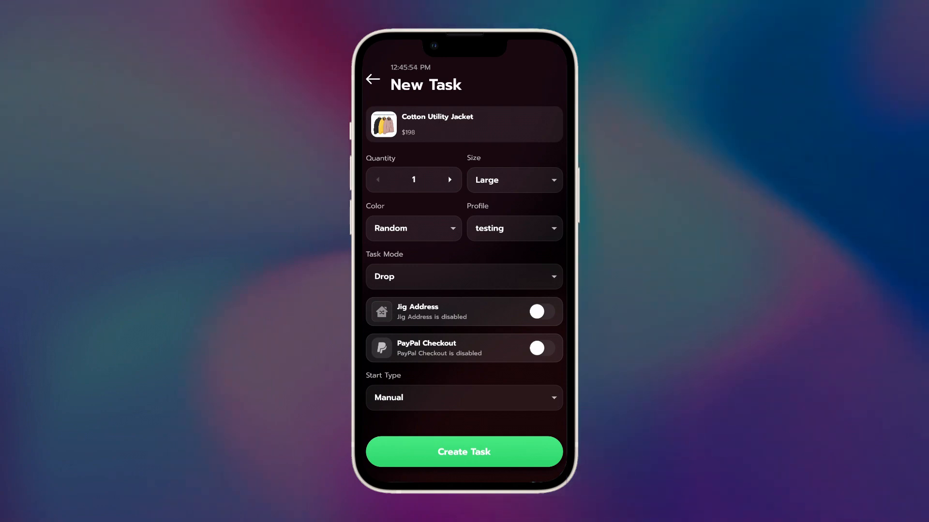
{"action": "left_click", "coordinate": [413, 229]}
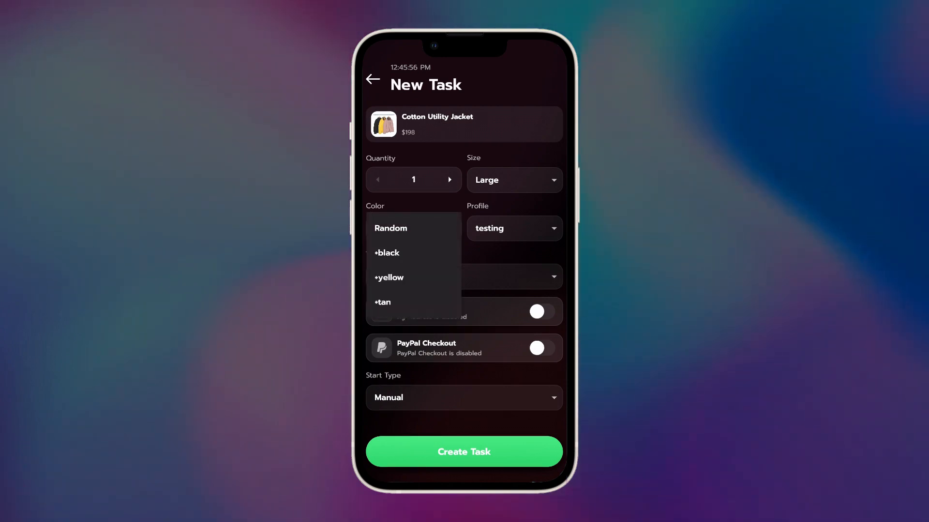
{"action": "left_click", "coordinate": [389, 278]}
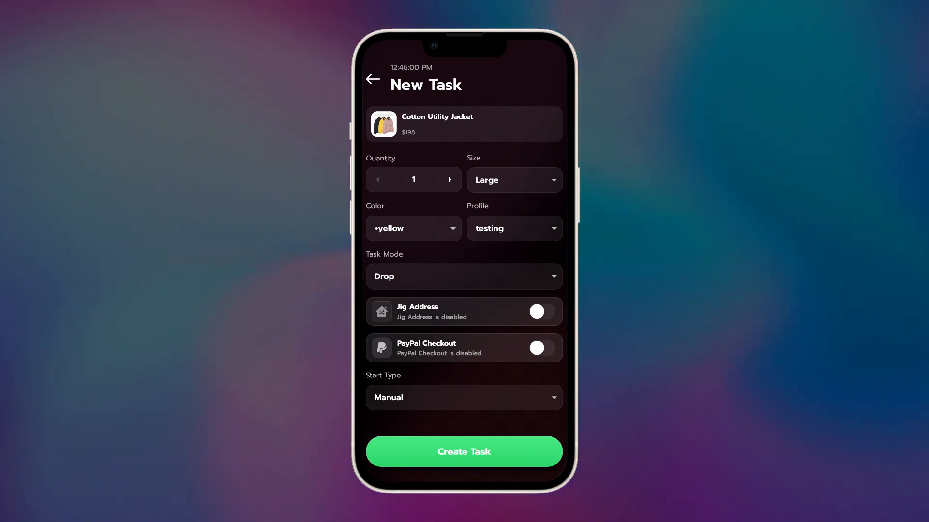
{"action": "left_click", "coordinate": [537, 312]}
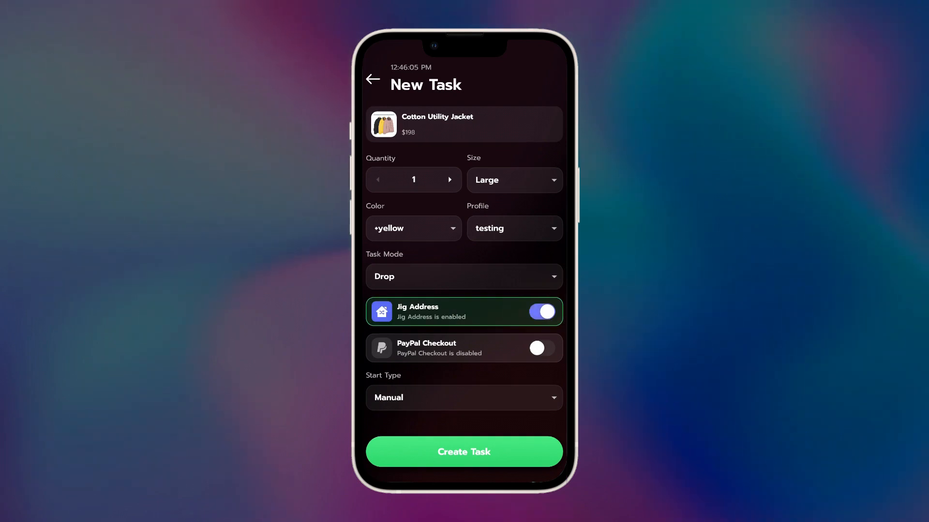
{"action": "left_click", "coordinate": [540, 311]}
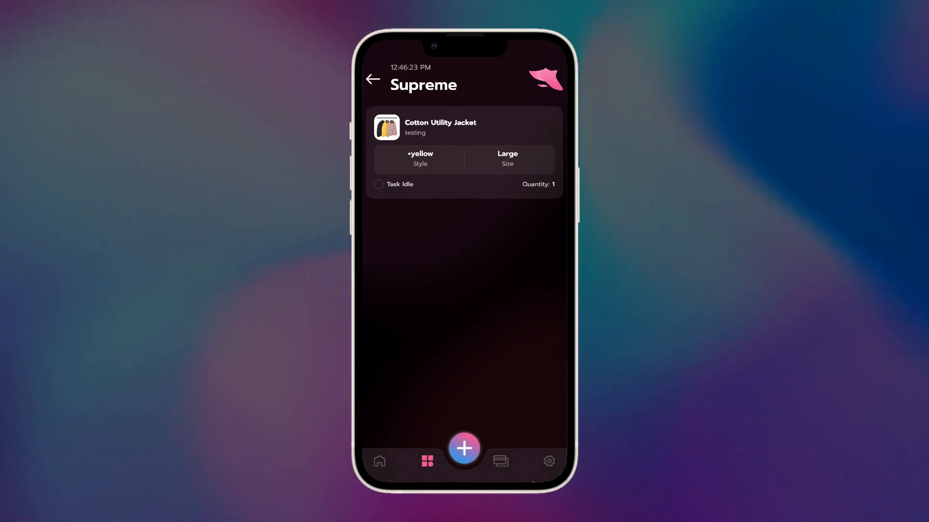
- Show the Supreme task actions and the captcha harvester, then return to the running Supreme tasks
{"action": "left_click", "coordinate": [464, 448]}
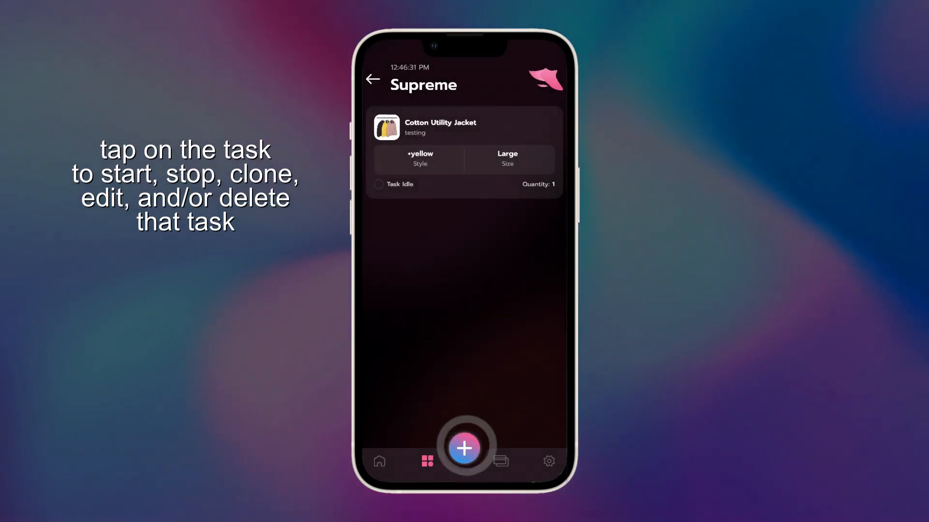
{"action": "left_click", "coordinate": [464, 447]}
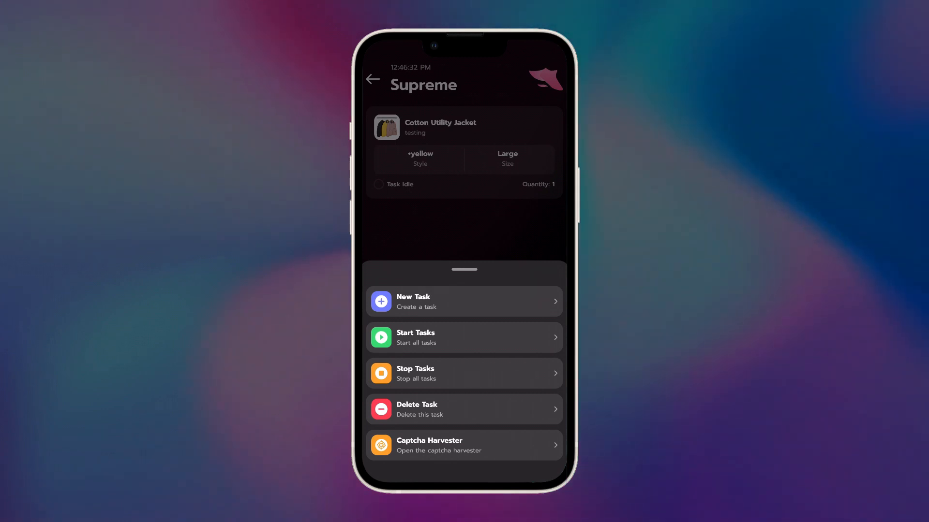
{"action": "left_click", "coordinate": [463, 445]}
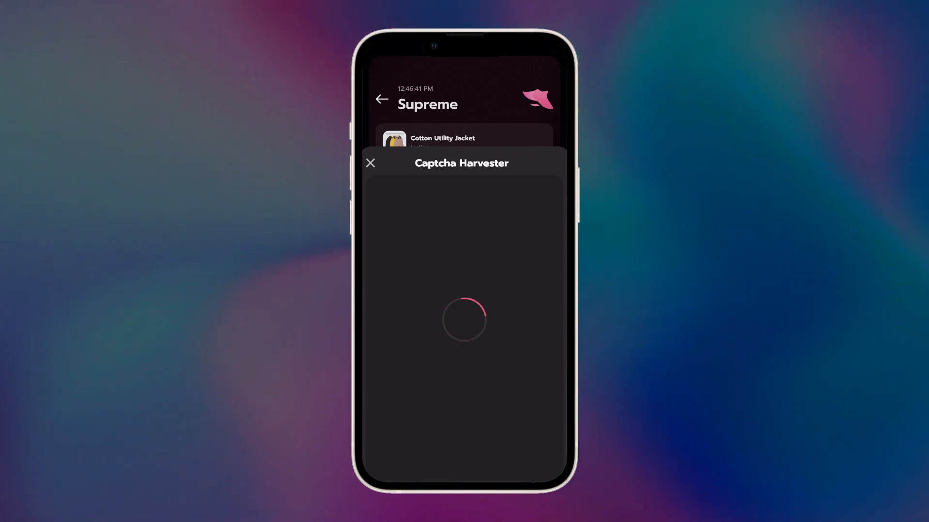
{"action": "left_click", "coordinate": [370, 162]}
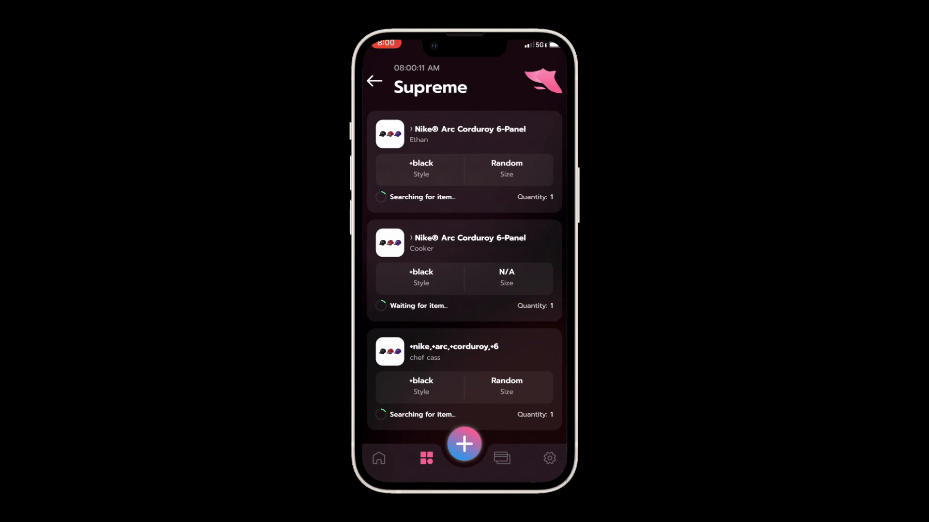
- Check the captcha harvester and start a blank New Task form for the 4UCAPS website
{"action": "left_click", "coordinate": [463, 445]}
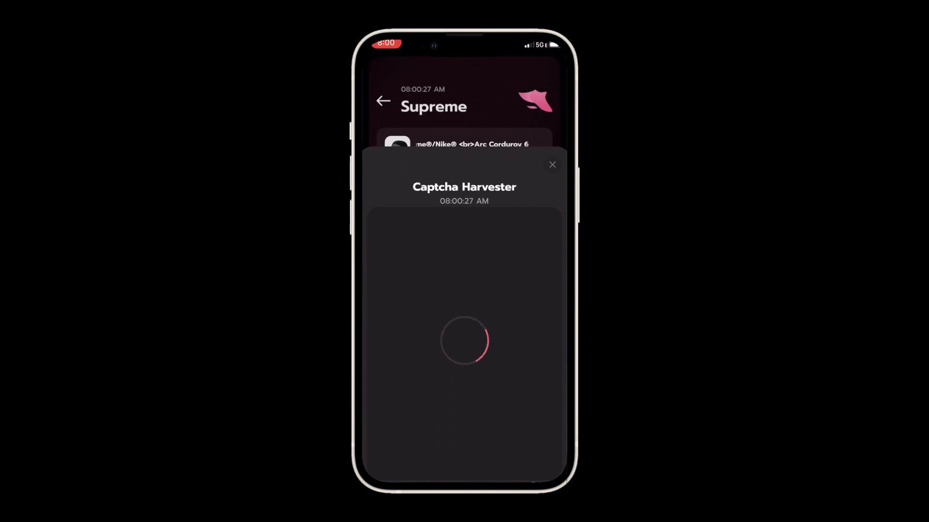
{"action": "left_click", "coordinate": [552, 165]}
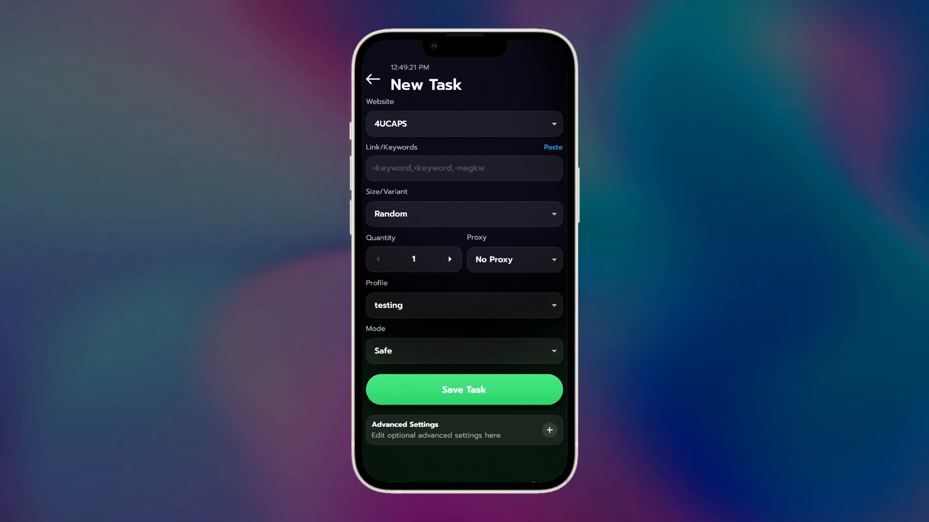
- Enter keywords +jordan,+4,+black with size 10.5 for the Kith task and bring up the mode choices
{"action": "left_click", "coordinate": [463, 124]}
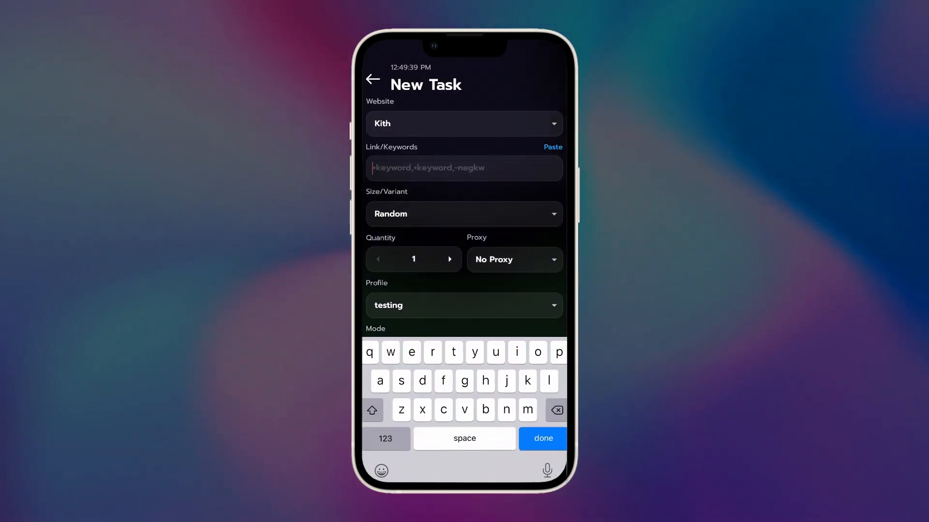
{"action": "type", "text": "+jordan,+4,+black"}
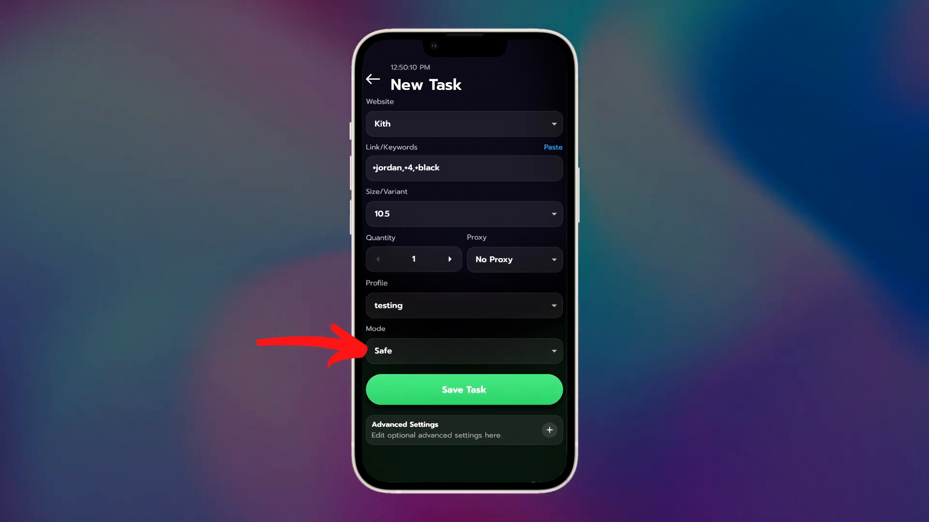
{"action": "left_click", "coordinate": [464, 350]}
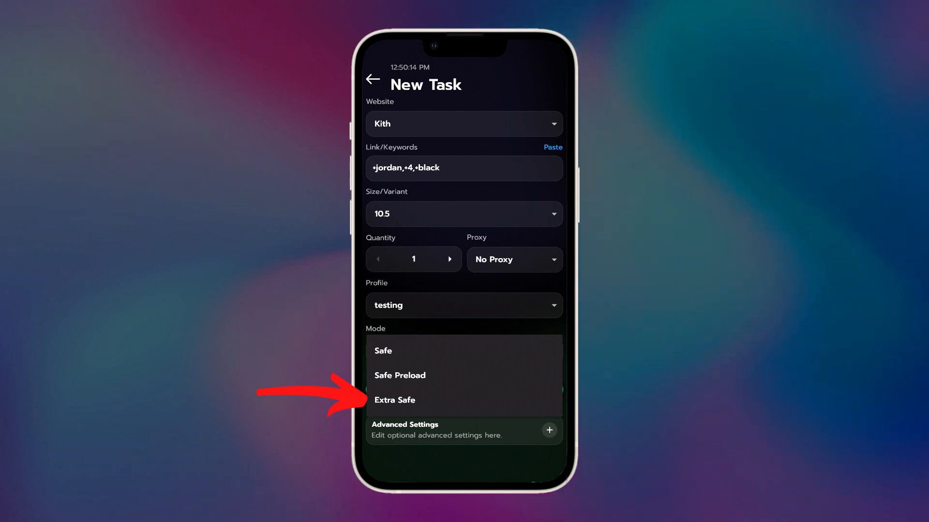
- Choose Safe Preload as the checkout mode and expand the advanced settings
{"action": "left_click", "coordinate": [399, 375]}
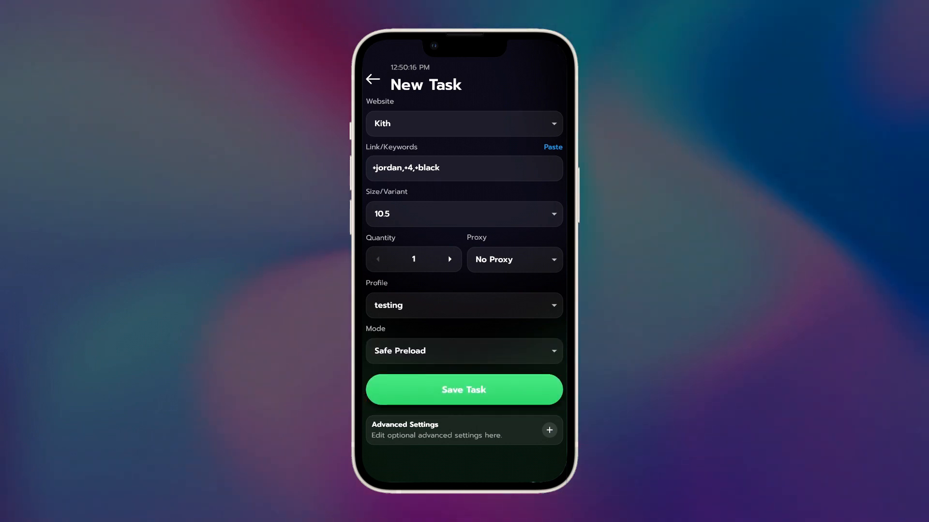
{"action": "left_click", "coordinate": [548, 430]}
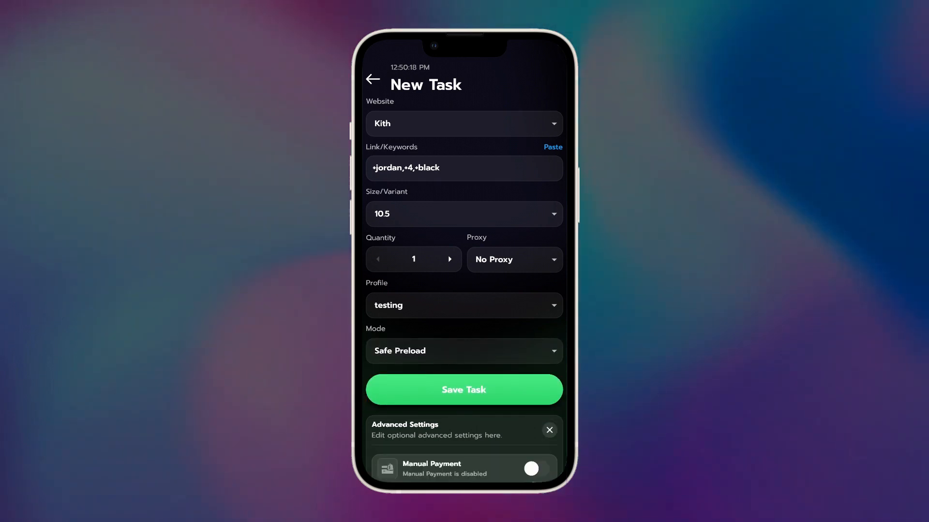
{"action": "scroll", "scroll_direction": "down", "scroll_amount": 3}
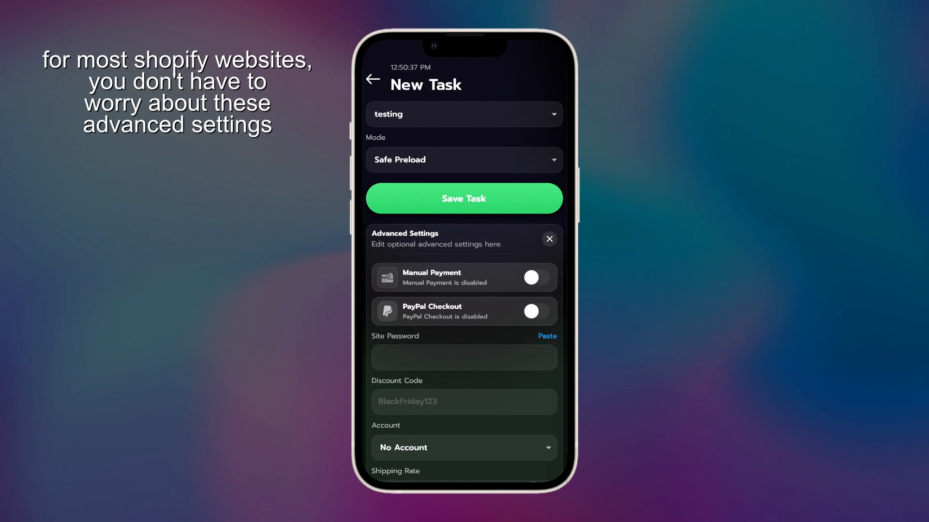
- Save the Kith +jordan,+4,+black size 10.5 task and bring up the bulk task actions
{"action": "left_click", "coordinate": [547, 238]}
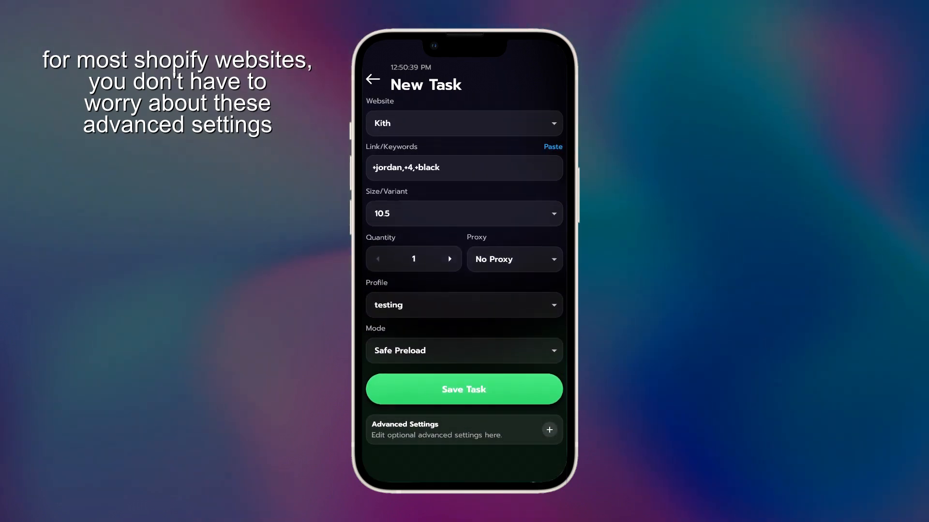
{"action": "left_click", "coordinate": [463, 389]}
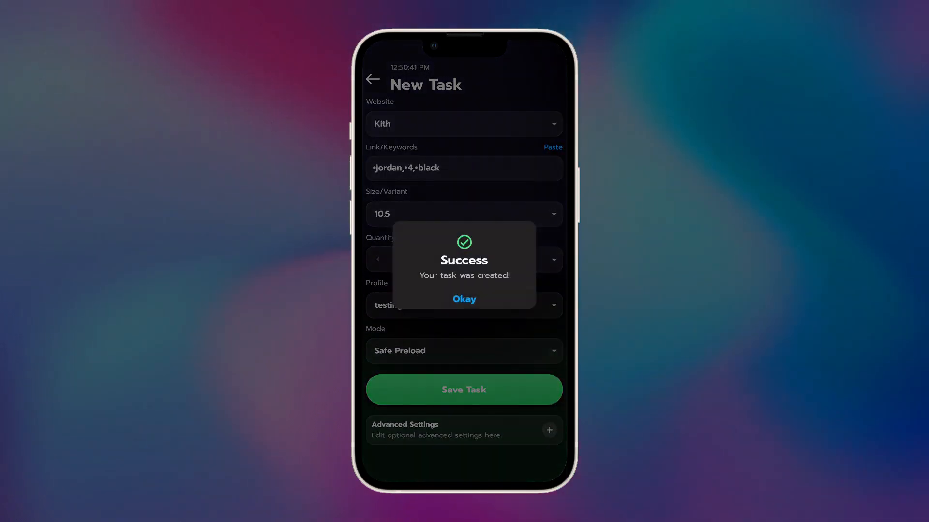
{"action": "left_click", "coordinate": [463, 299]}
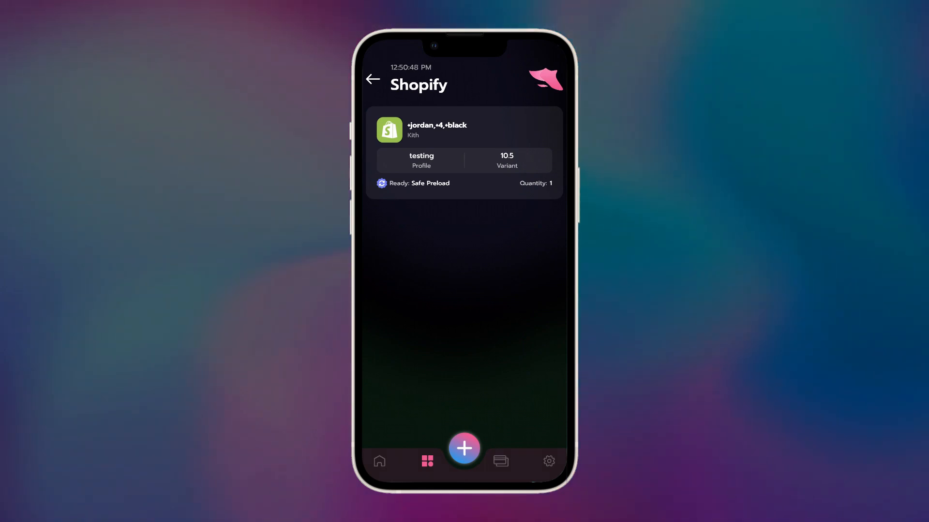
{"action": "left_click", "coordinate": [464, 127]}
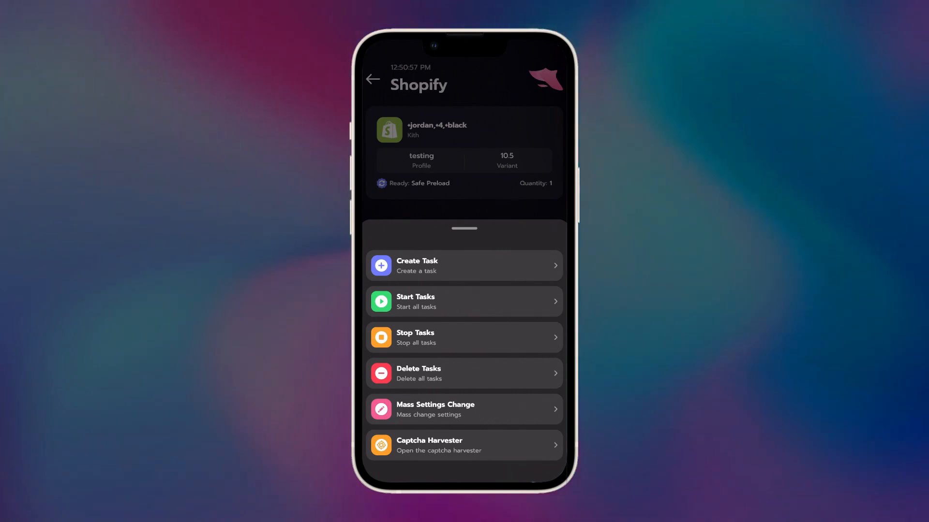
- Review the Mass Settings Change dialog and cancel it without applying changes
{"action": "left_click", "coordinate": [463, 409]}
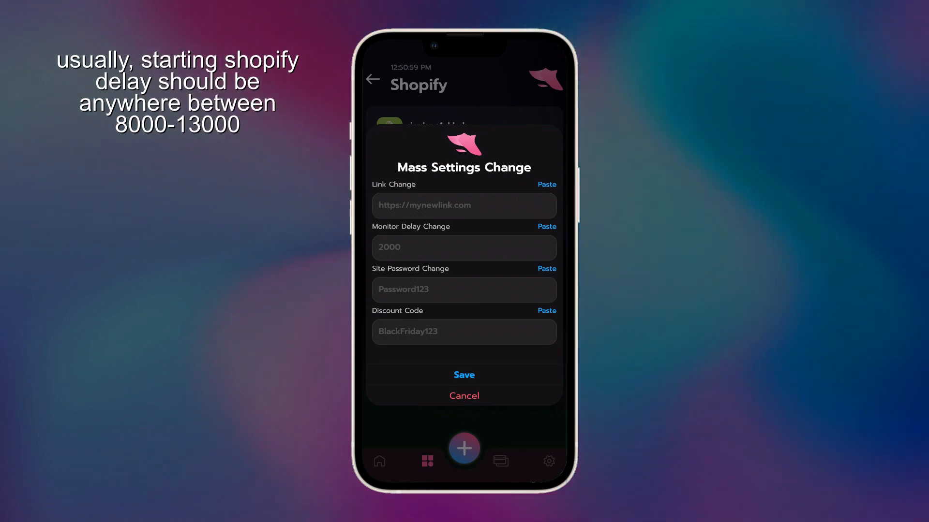
{"action": "left_click", "coordinate": [463, 246]}
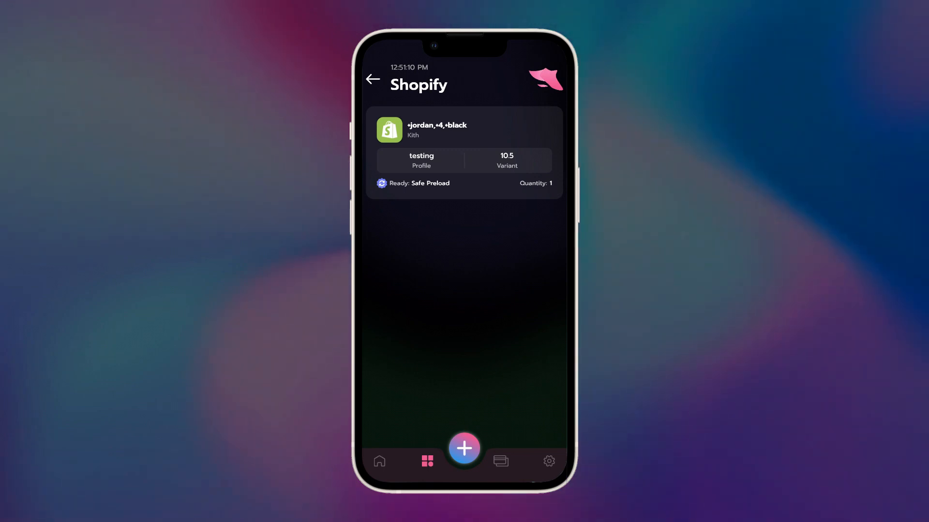
- Save a new monitor delay for all Shopify tasks via Mass Settings Change
{"action": "left_click", "coordinate": [463, 448]}
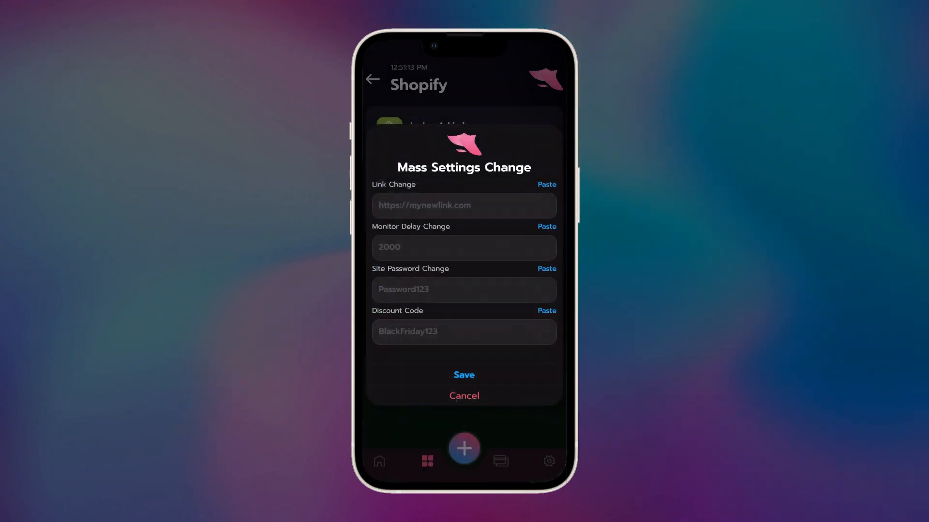
{"action": "left_click", "coordinate": [464, 246]}
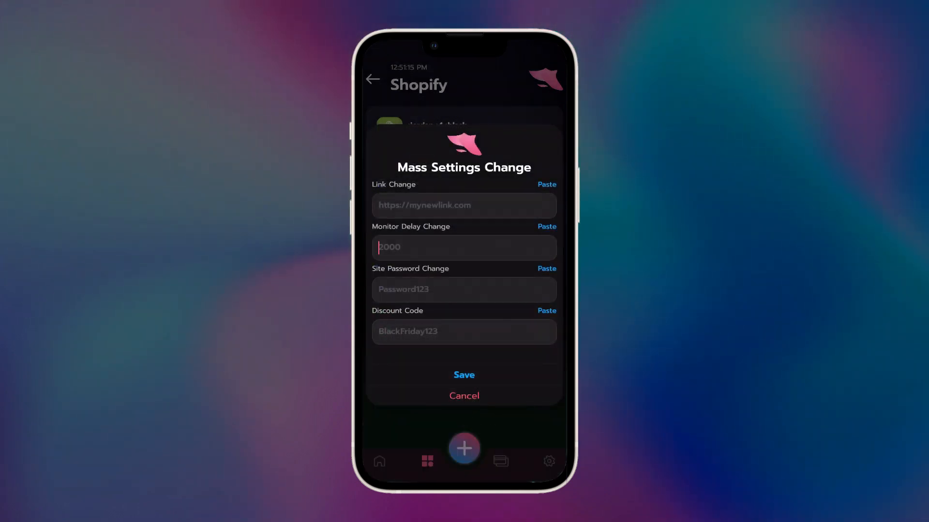
{"action": "left_click", "coordinate": [463, 247]}
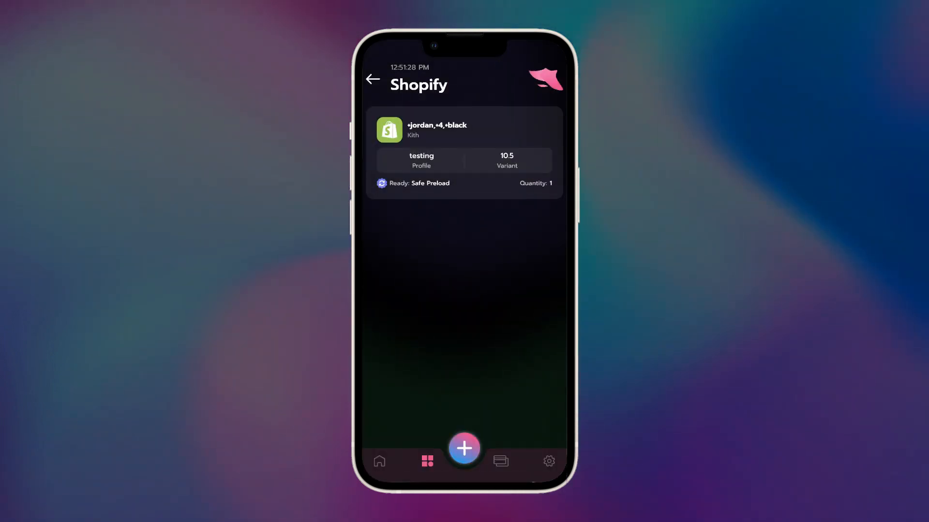
{"action": "left_click", "coordinate": [463, 448]}
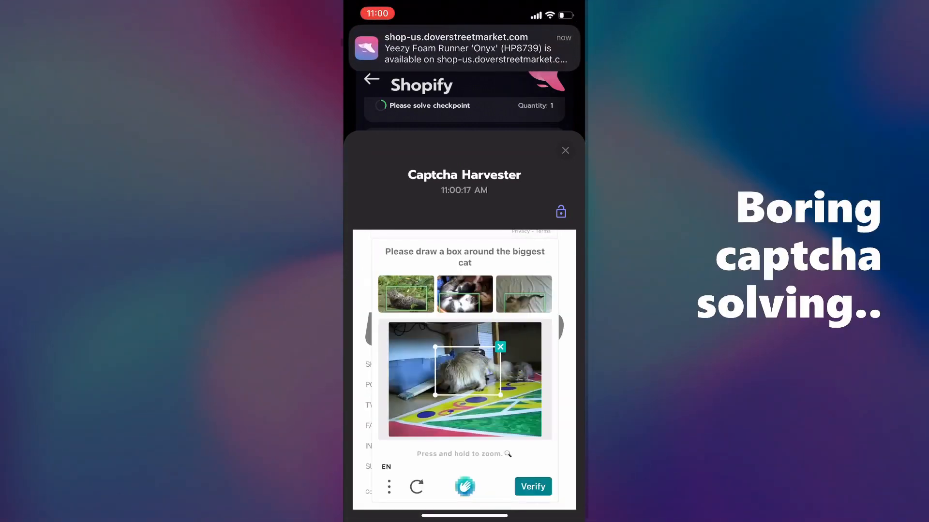
- Verify the solved checkpoint captcha and return to the Modules overview
{"action": "left_click", "coordinate": [531, 487]}
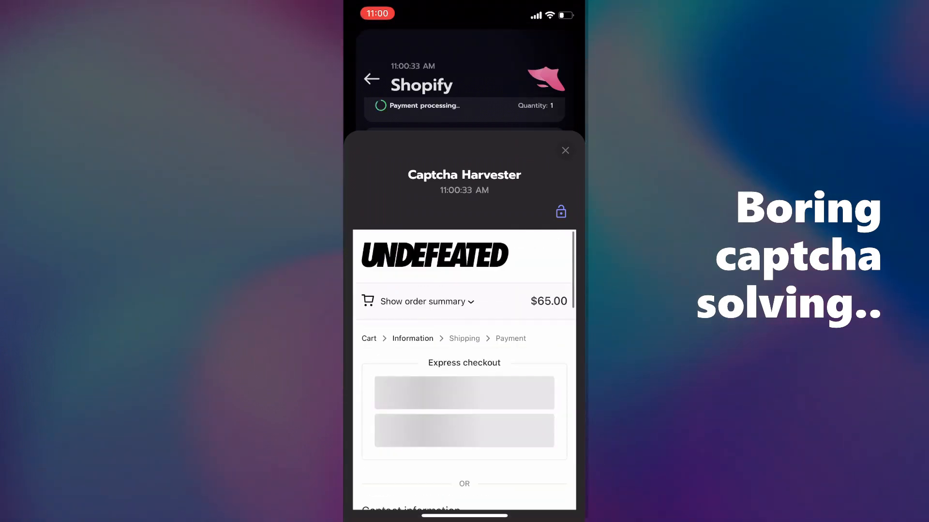
{"action": "left_click", "coordinate": [564, 150]}
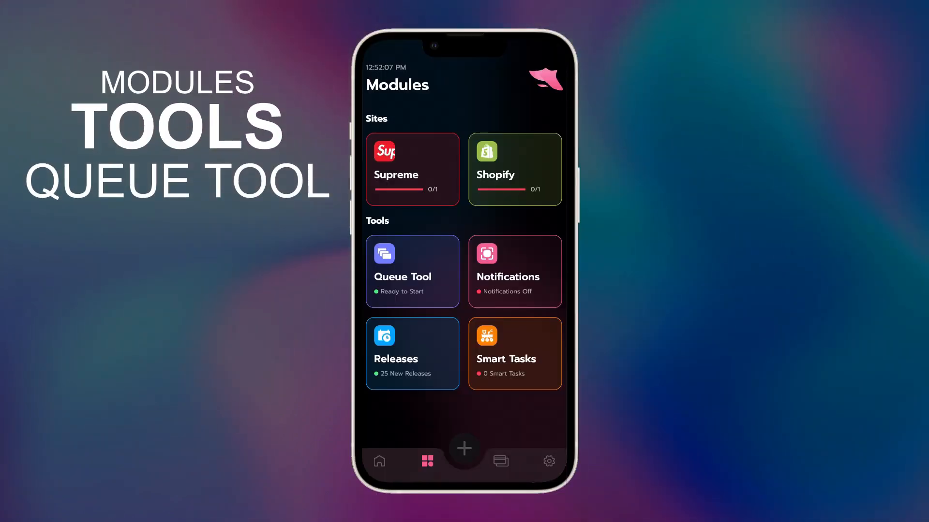
- View the Queue Tool, then leave it for the Notifications feed
{"action": "left_click", "coordinate": [412, 270]}
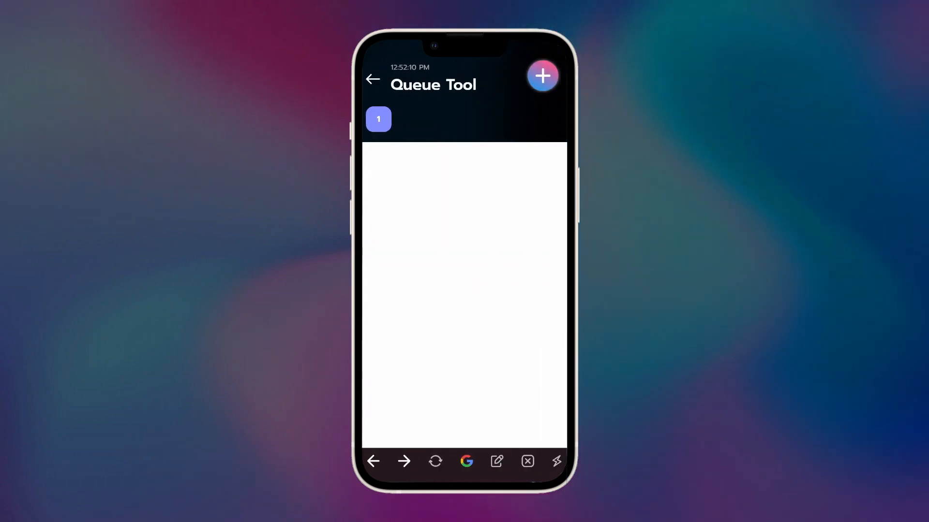
{"action": "left_click", "coordinate": [541, 75]}
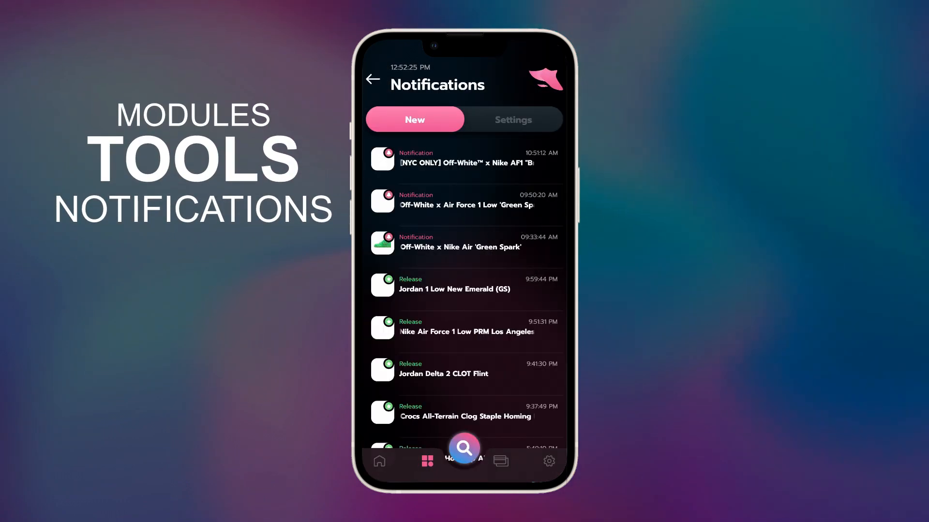
- Monitor the Jordan 1 Low New Emerald (GS) release and return to Modules
{"action": "scroll", "scroll_direction": "down", "scroll_amount": 3}
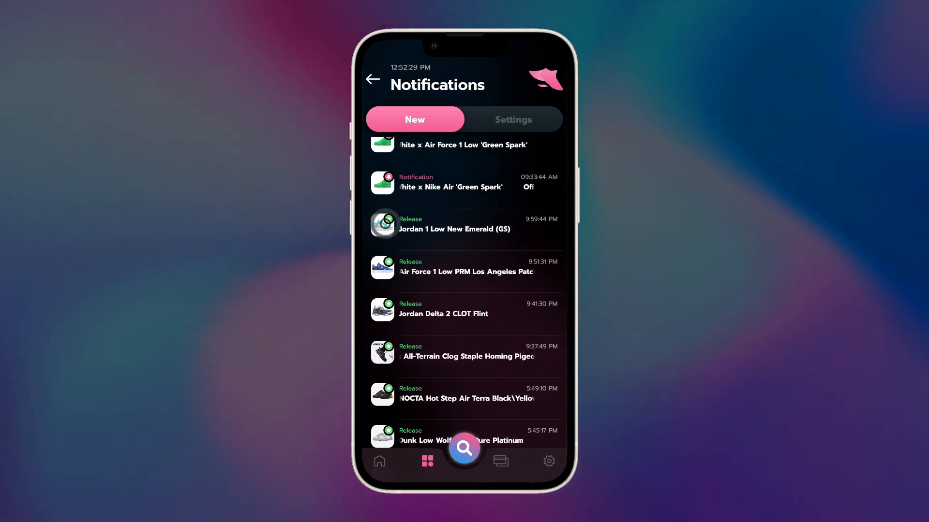
{"action": "left_click", "coordinate": [465, 229]}
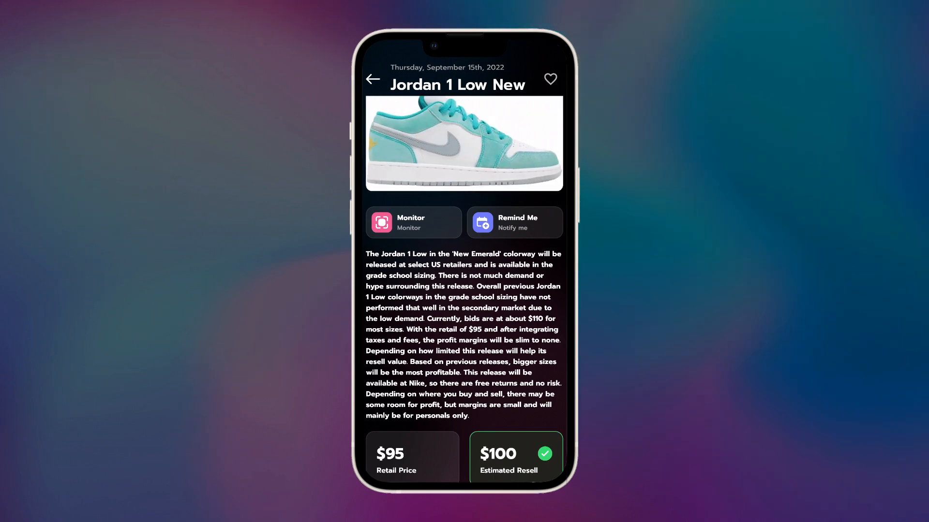
{"action": "left_click", "coordinate": [513, 223]}
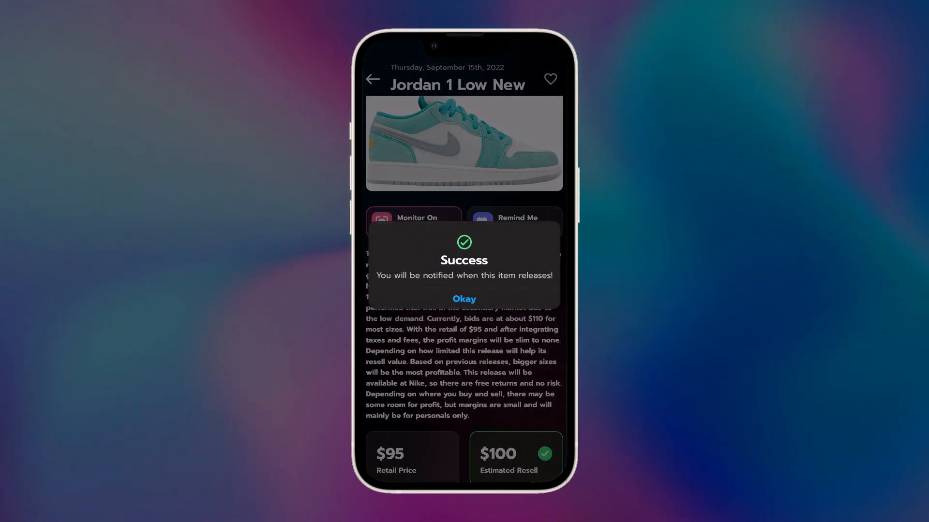
{"action": "left_click", "coordinate": [463, 299]}
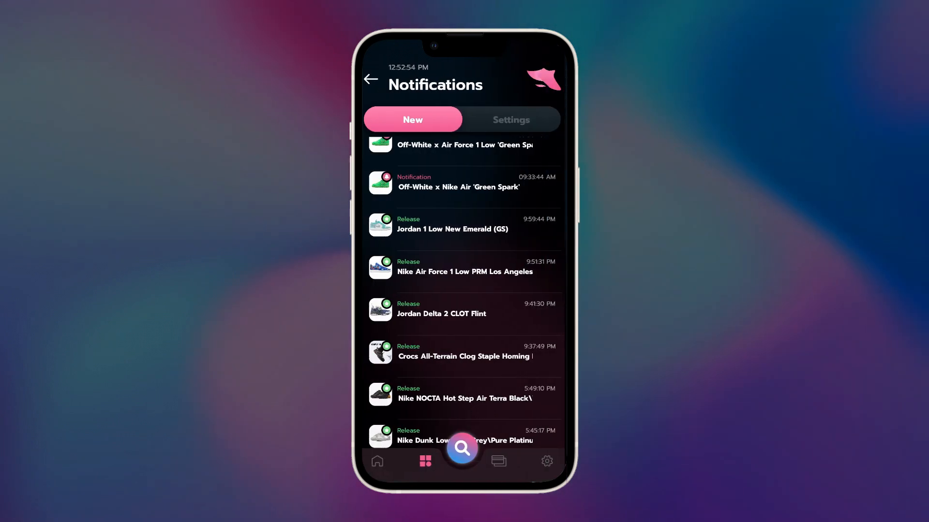
{"action": "left_click", "coordinate": [511, 119]}
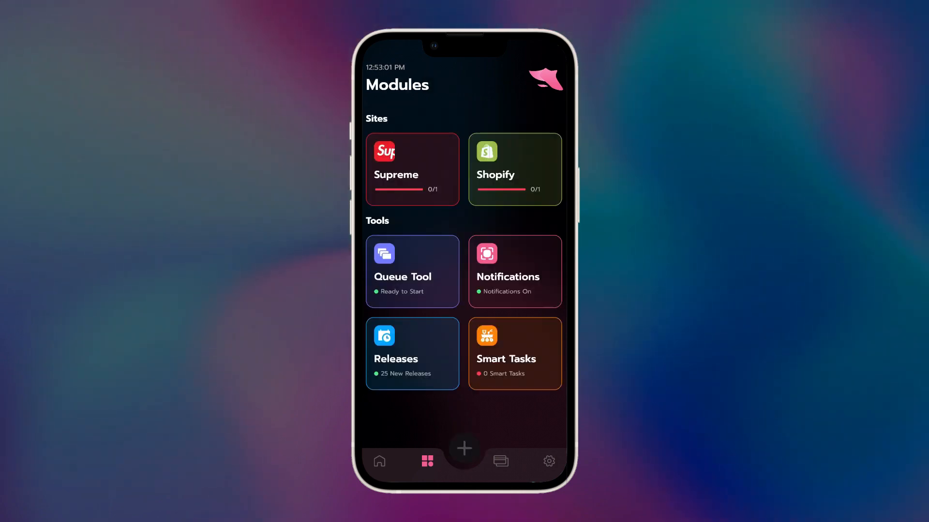
- Monitor the Air Jordan 2 J Balvin from the upcoming Releases calendar
{"action": "left_click", "coordinate": [412, 354]}
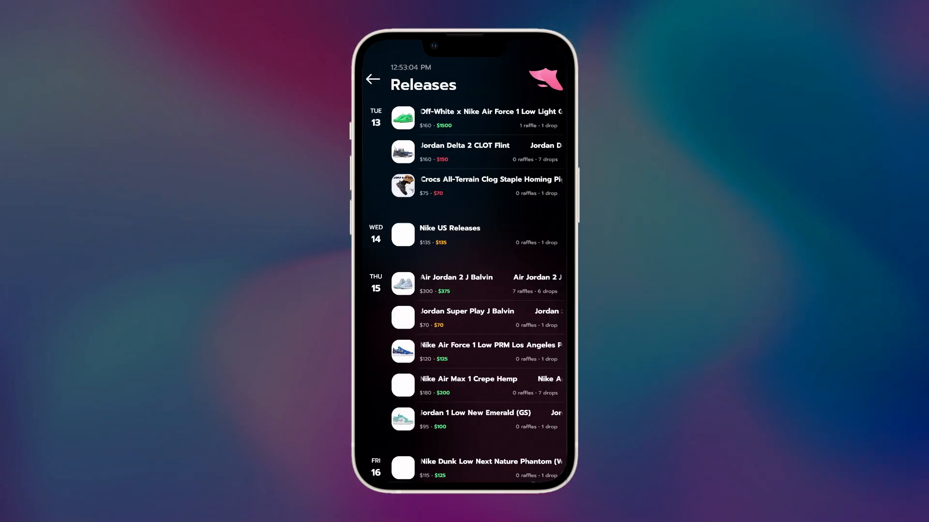
{"action": "scroll", "scroll_direction": "down", "scroll_amount": 3}
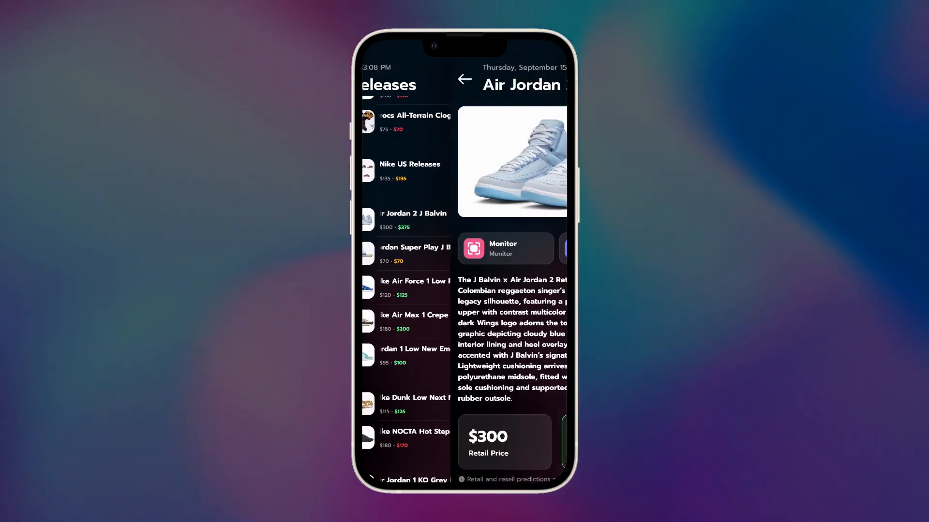
{"action": "left_click", "coordinate": [505, 248]}
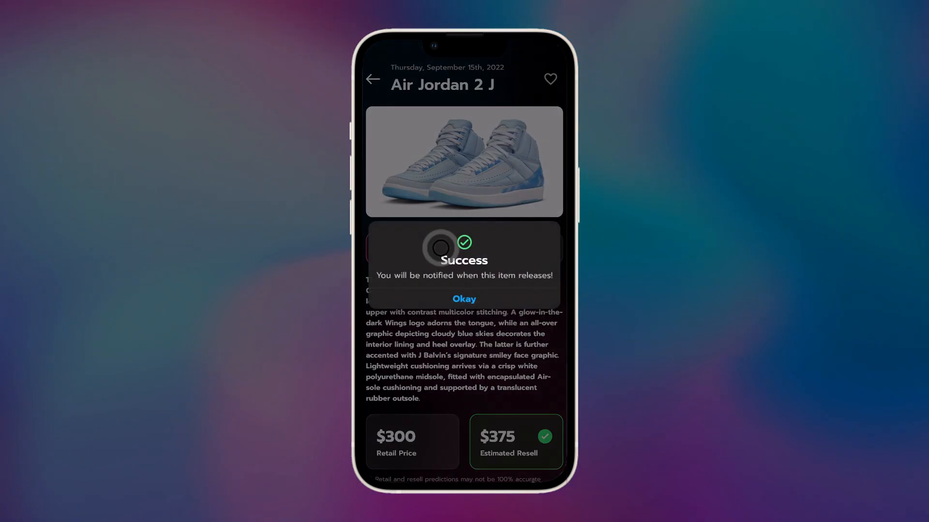
{"action": "left_click", "coordinate": [463, 299]}
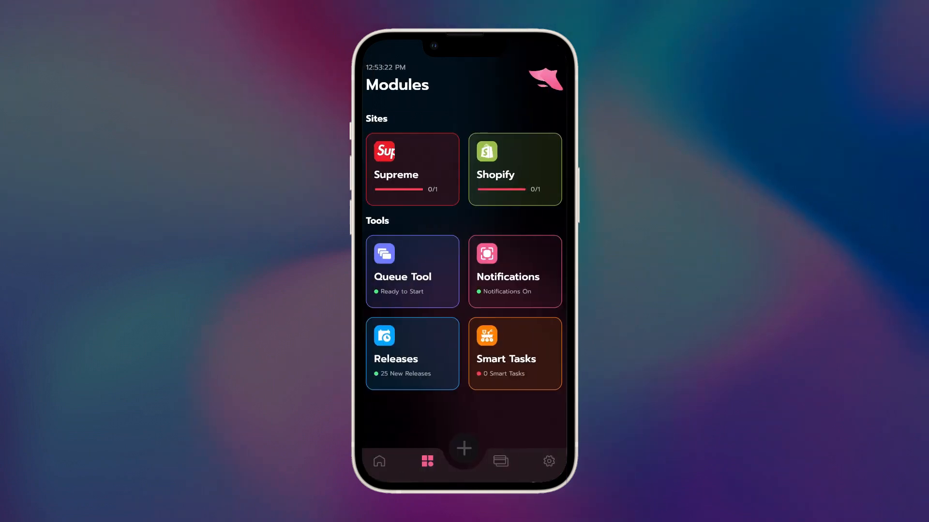
- Set the notification autofill profile to testing and start adding a new monitor
{"action": "left_click", "coordinate": [513, 271]}
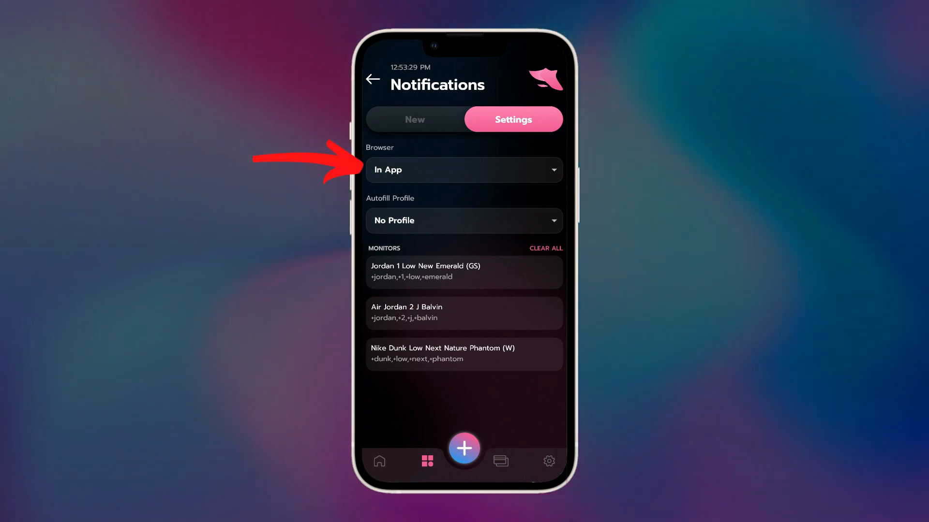
{"action": "left_click", "coordinate": [463, 170]}
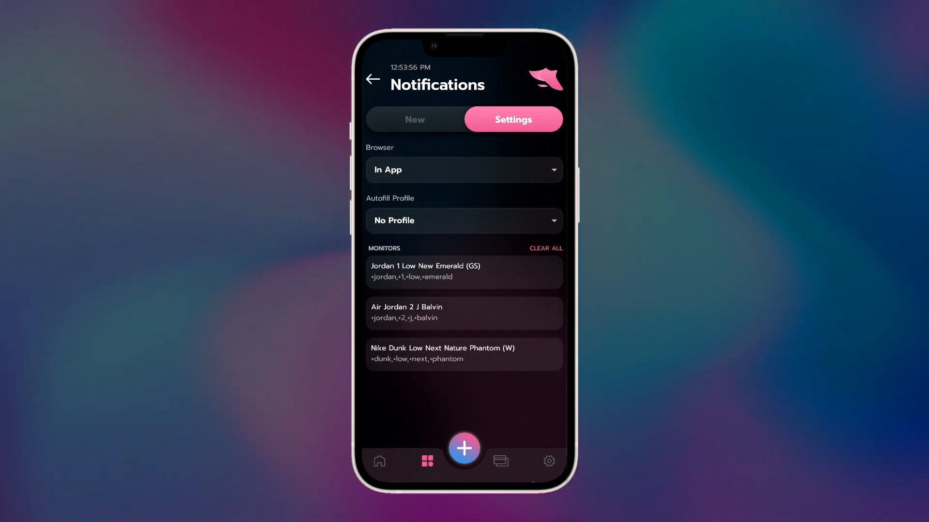
{"action": "left_click", "coordinate": [463, 221]}
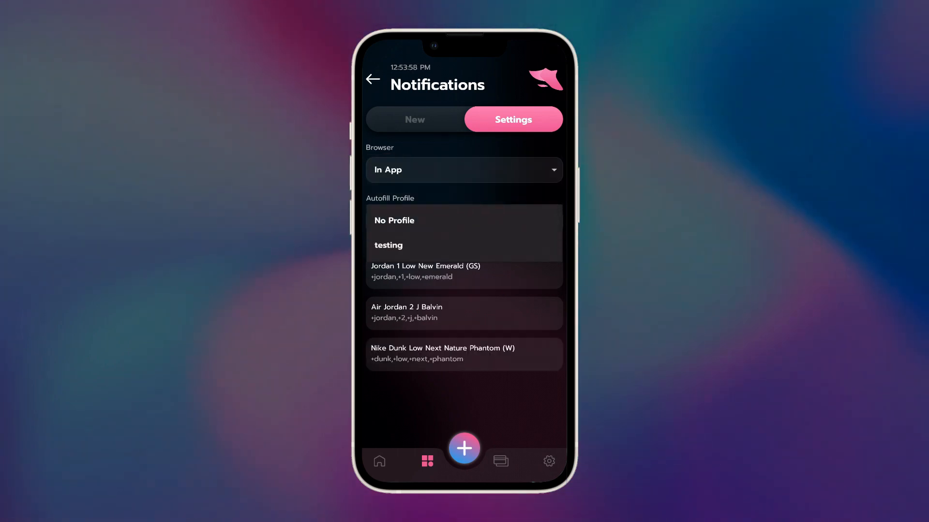
{"action": "left_click", "coordinate": [388, 245]}
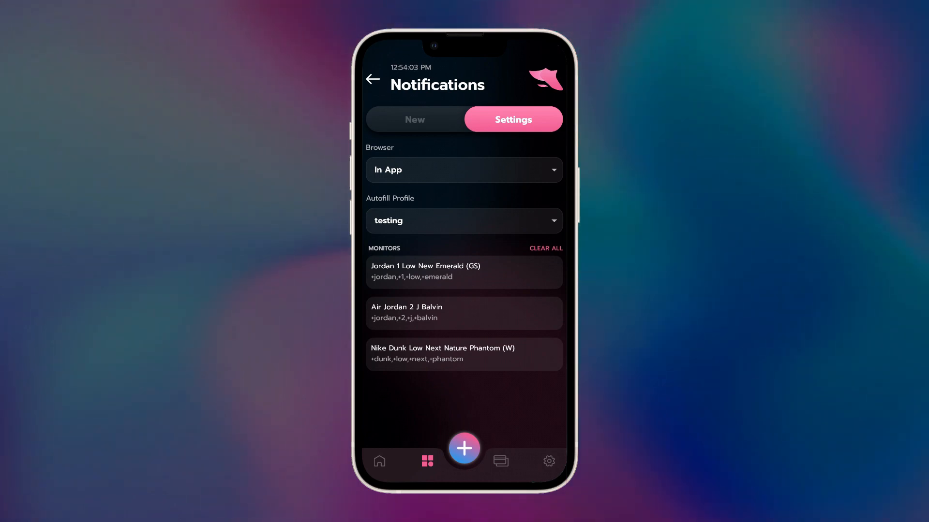
{"action": "left_click", "coordinate": [465, 449]}
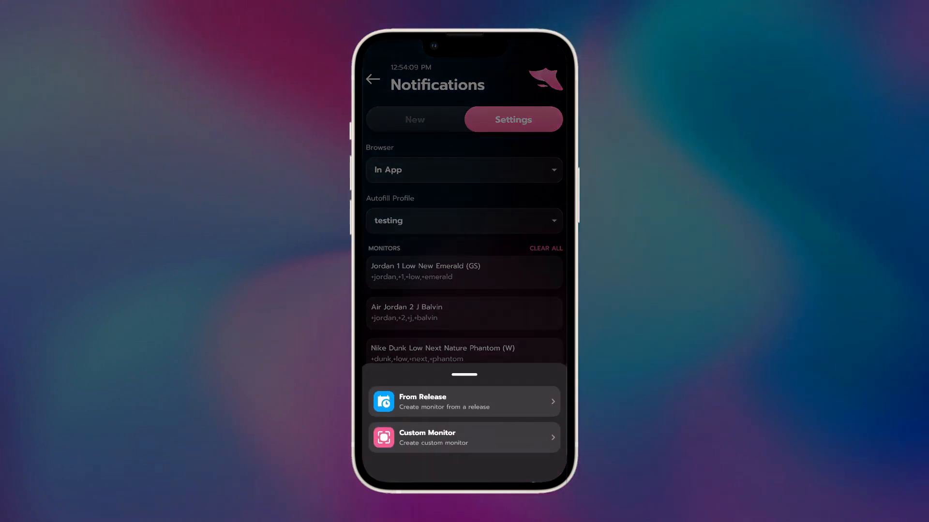
- Save an 'Air force brooklyn' monitor with keywords +air,+force,+brooklyn on all websites
{"action": "left_click", "coordinate": [463, 437]}
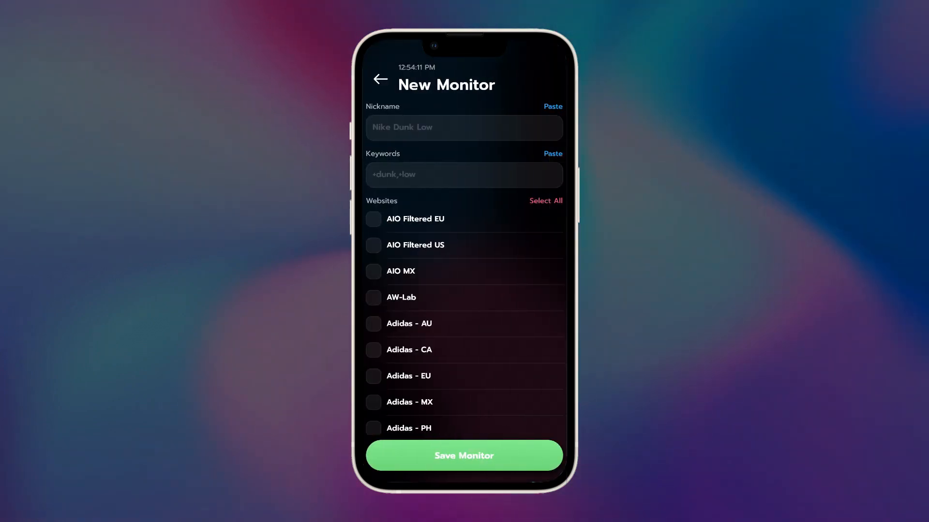
{"action": "scroll", "scroll_direction": "down", "scroll_amount": 3}
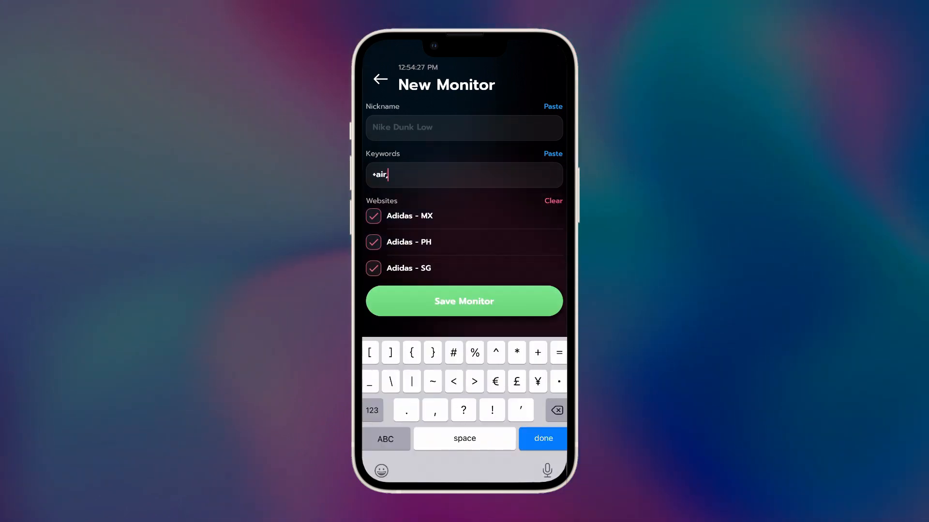
{"action": "type", "text": "force,+brooklyn"}
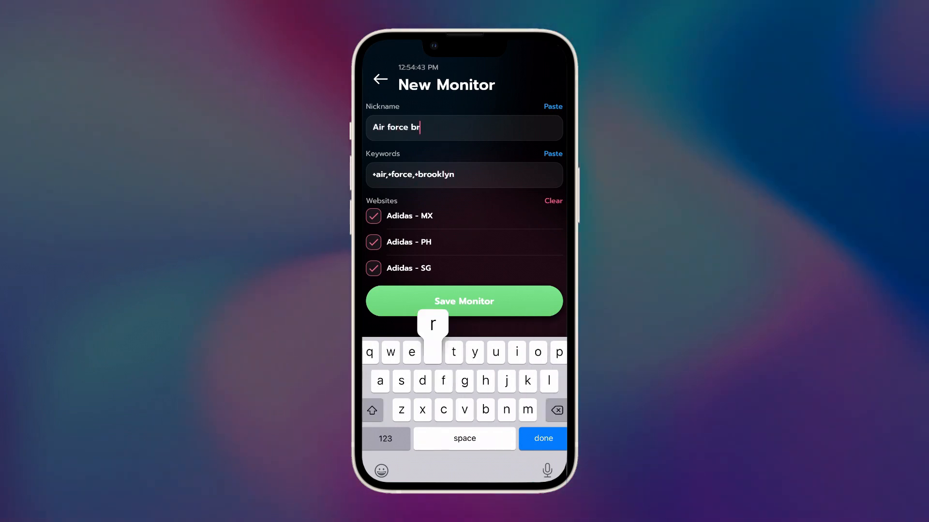
{"action": "left_click", "coordinate": [463, 301]}
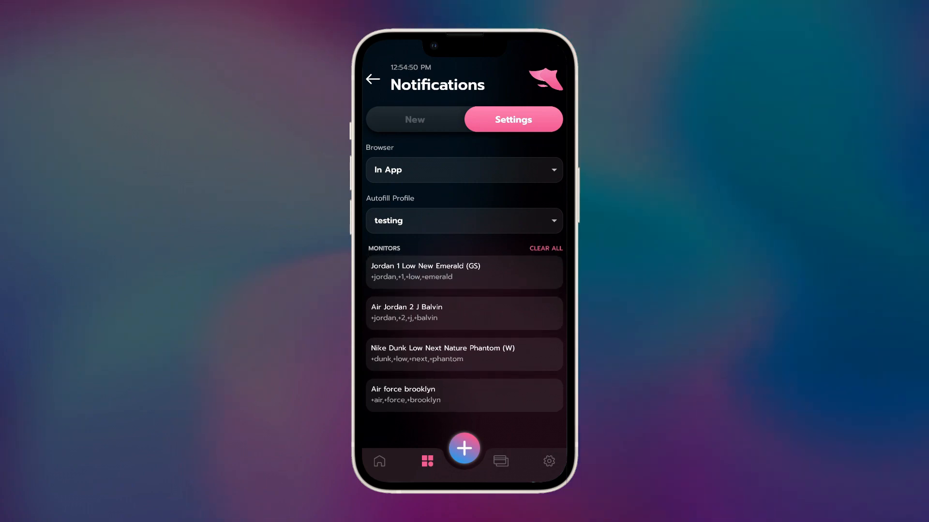
{"action": "left_click", "coordinate": [547, 461]}
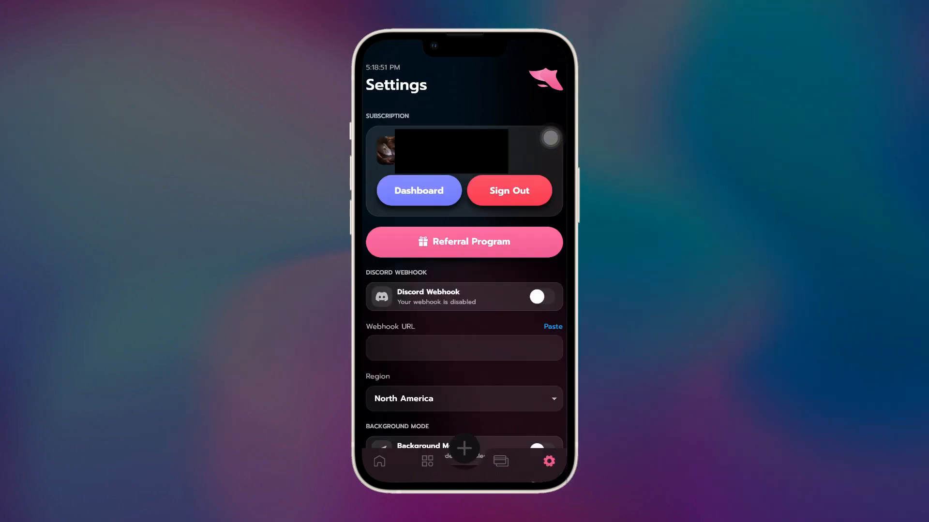
- Enable Background Mode with location access allowed Always and confirm the success alert
{"action": "scroll", "scroll_direction": "down", "scroll_amount": 3}
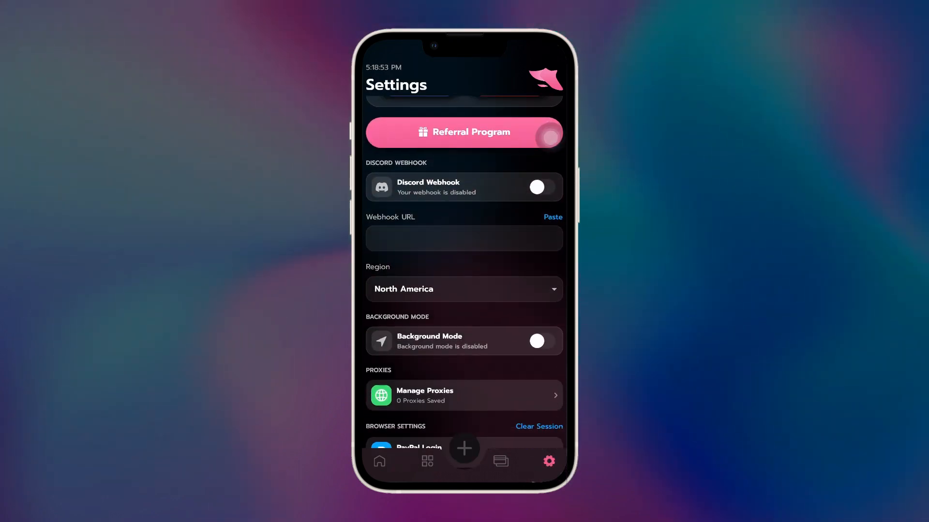
{"action": "left_click", "coordinate": [537, 340]}
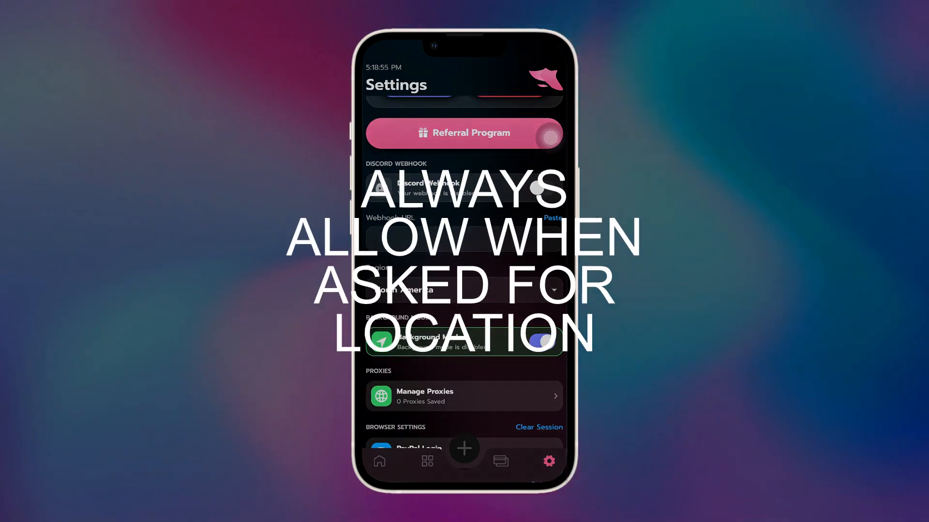
{"action": "left_click", "coordinate": [541, 340]}
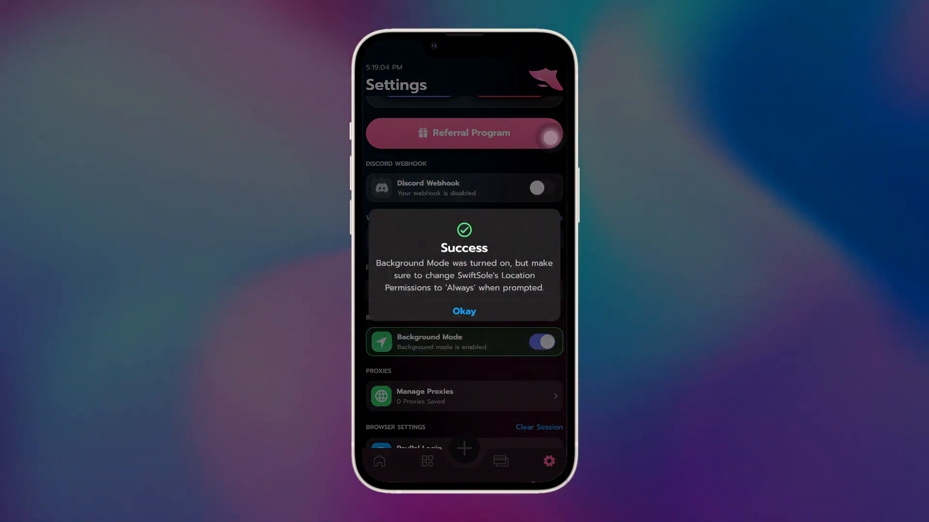
{"action": "left_click", "coordinate": [427, 461]}
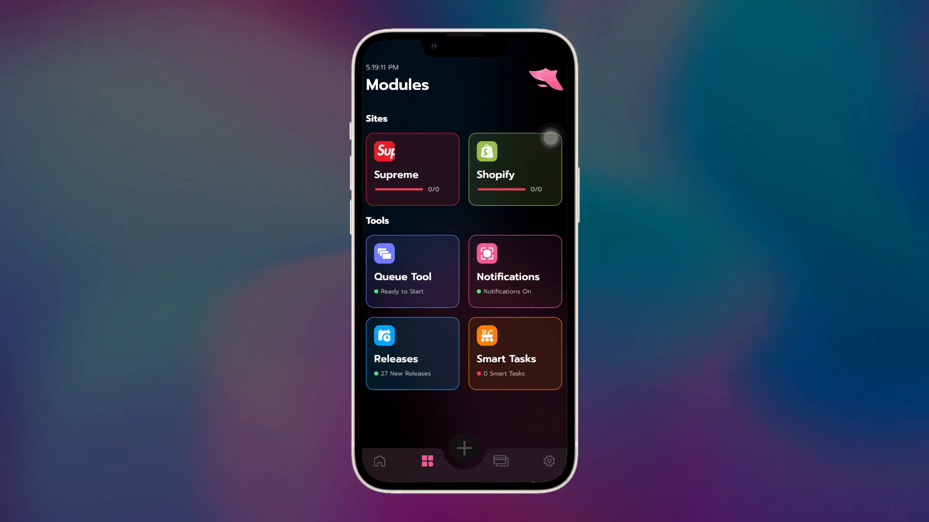
- Start a new smart task for the Yeezy Foam Runner Sand Restock release
{"action": "left_click", "coordinate": [512, 353]}
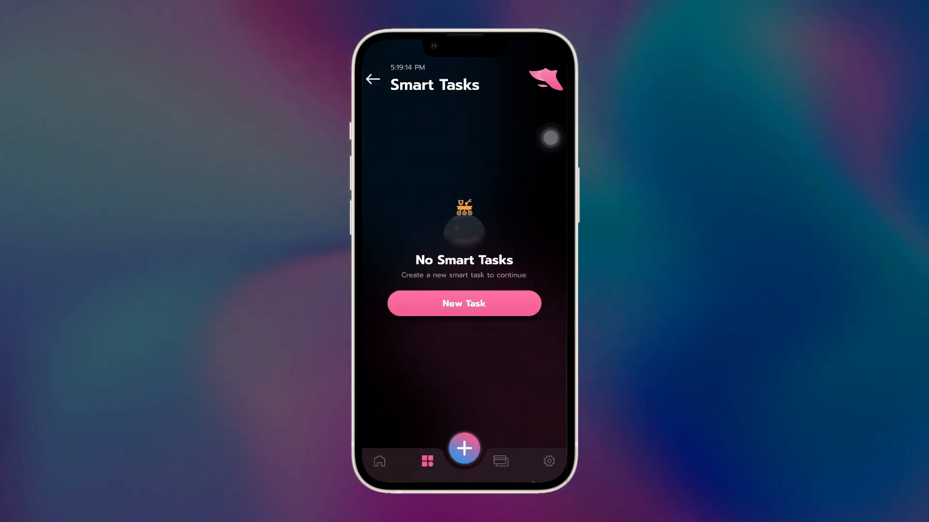
{"action": "left_click", "coordinate": [464, 303]}
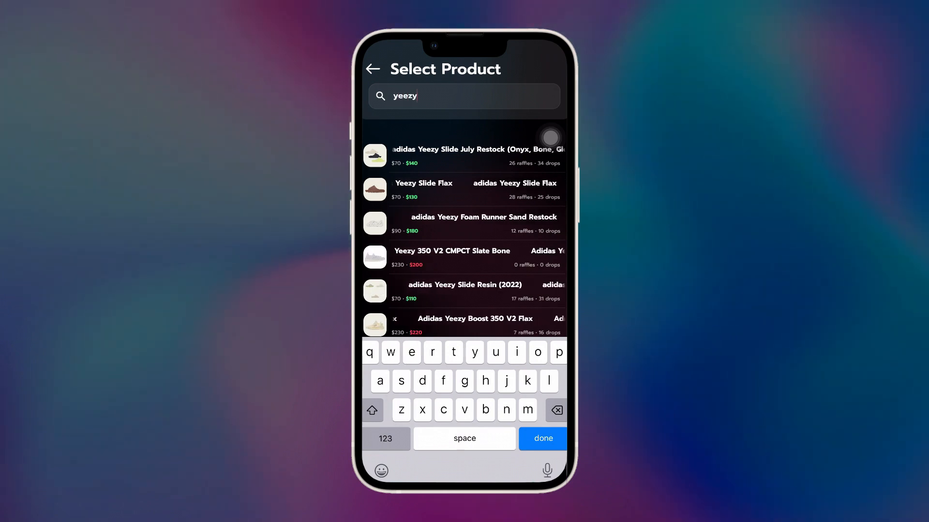
{"action": "left_click", "coordinate": [463, 223]}
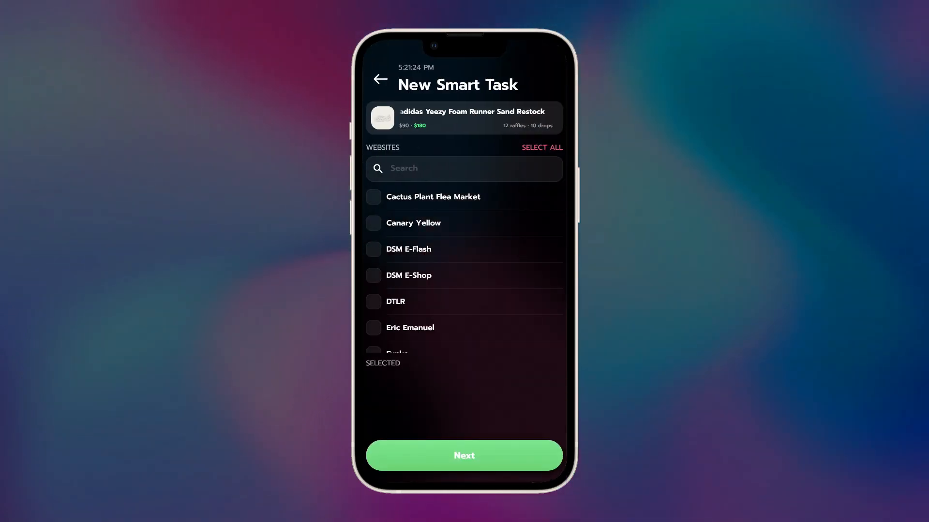
- Choose every website for the task and continue to its details
{"action": "left_click", "coordinate": [374, 276]}
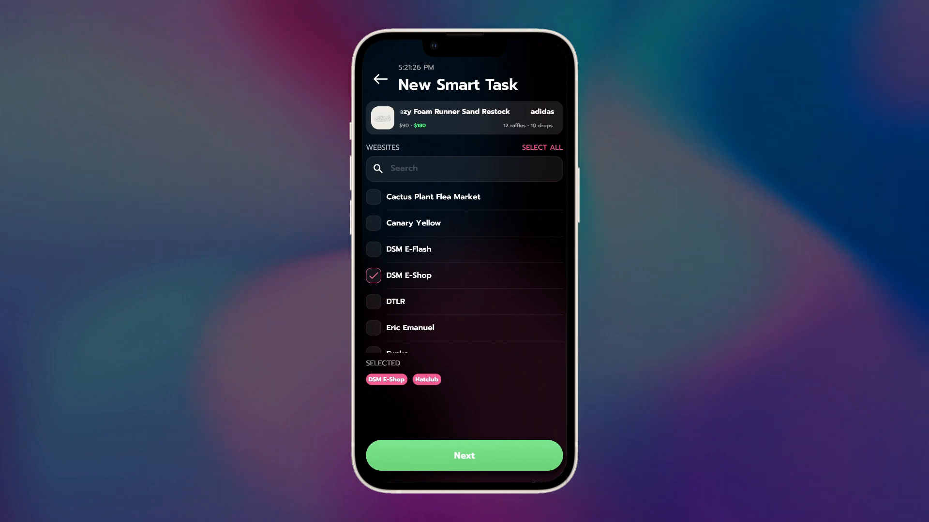
{"action": "left_click", "coordinate": [373, 249]}
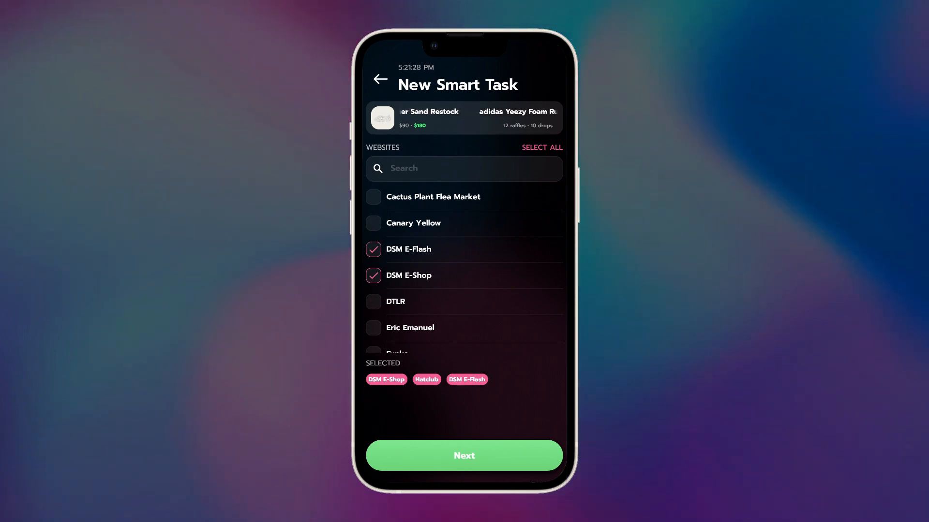
{"action": "left_click", "coordinate": [373, 301]}
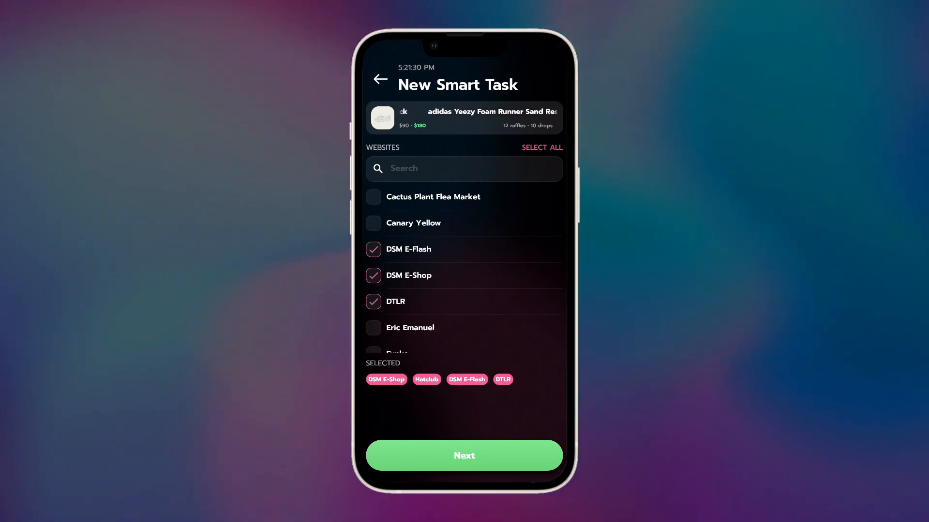
{"action": "left_click", "coordinate": [542, 148]}
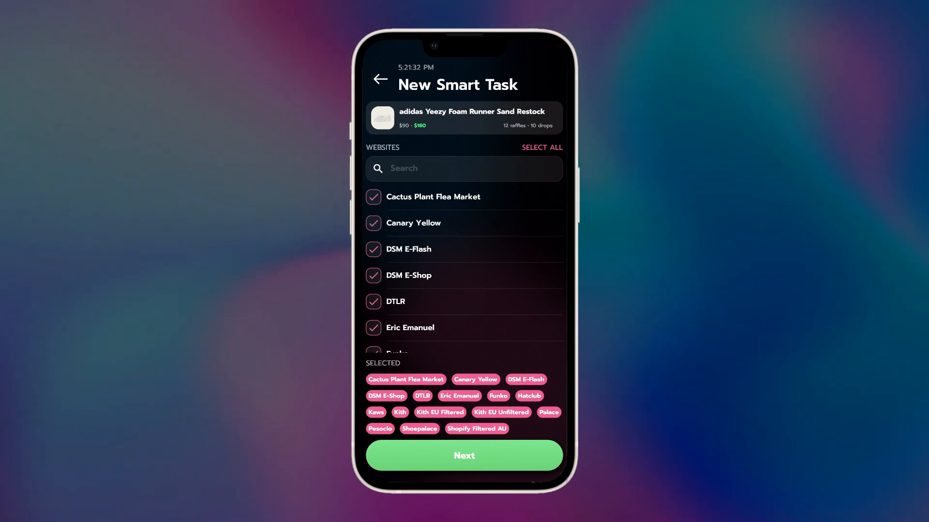
{"action": "left_click", "coordinate": [463, 456]}
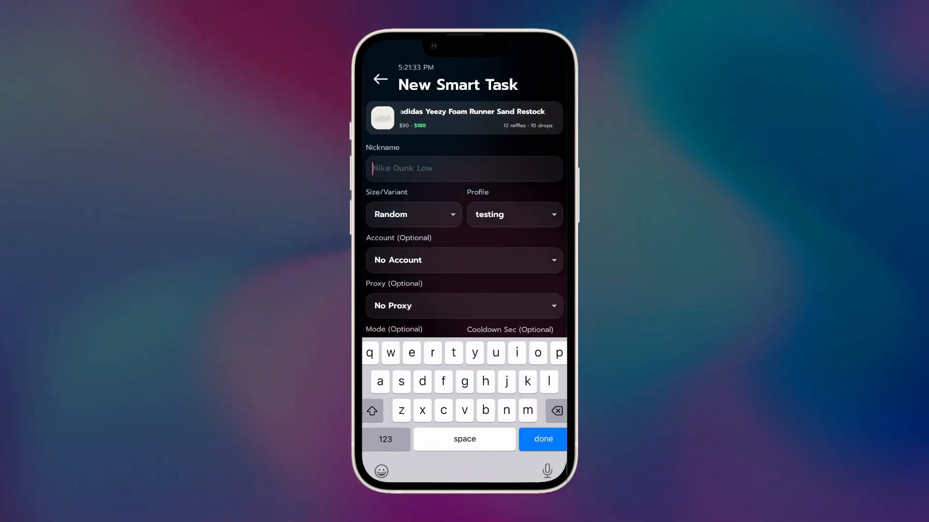
- Save the smart task nicknamed 'yeezy foam' in Safe mode with a 30-second cooldown
{"action": "type", "text": "yeezy foam"}
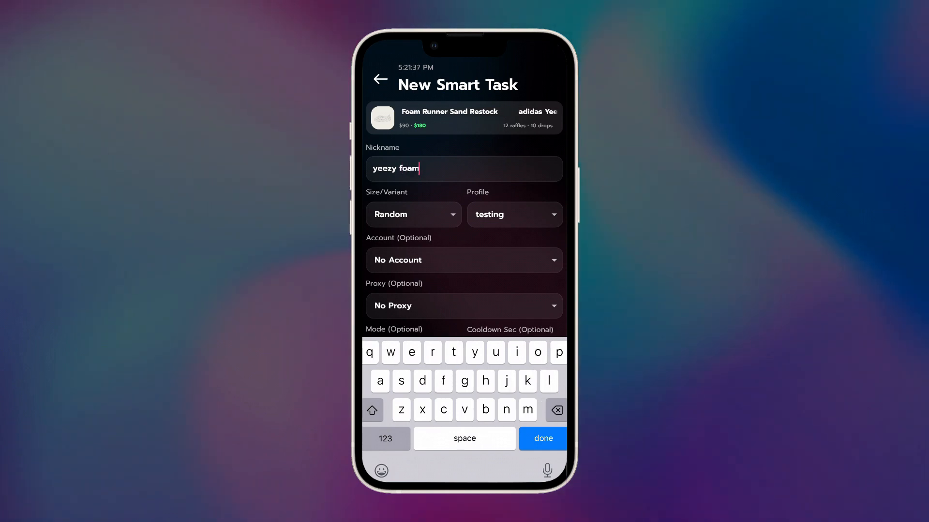
{"action": "left_click", "coordinate": [542, 439]}
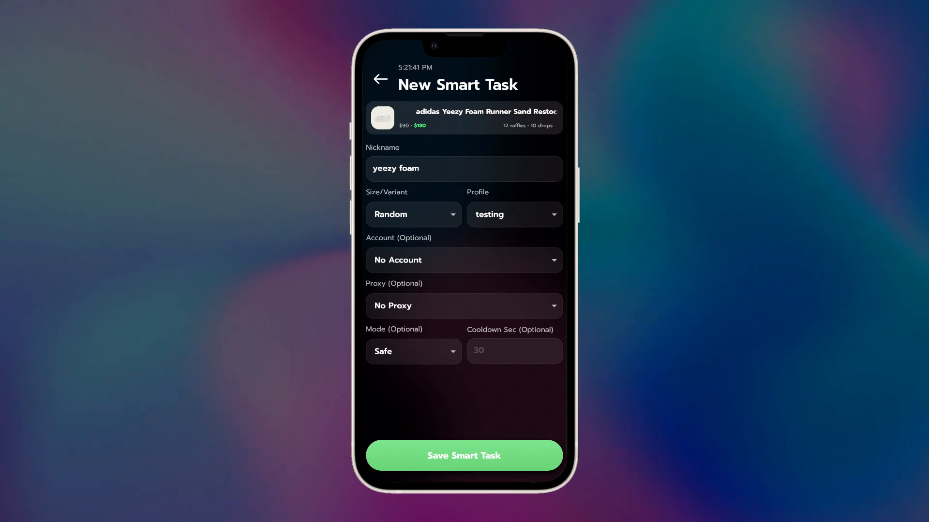
{"action": "left_click", "coordinate": [413, 351]}
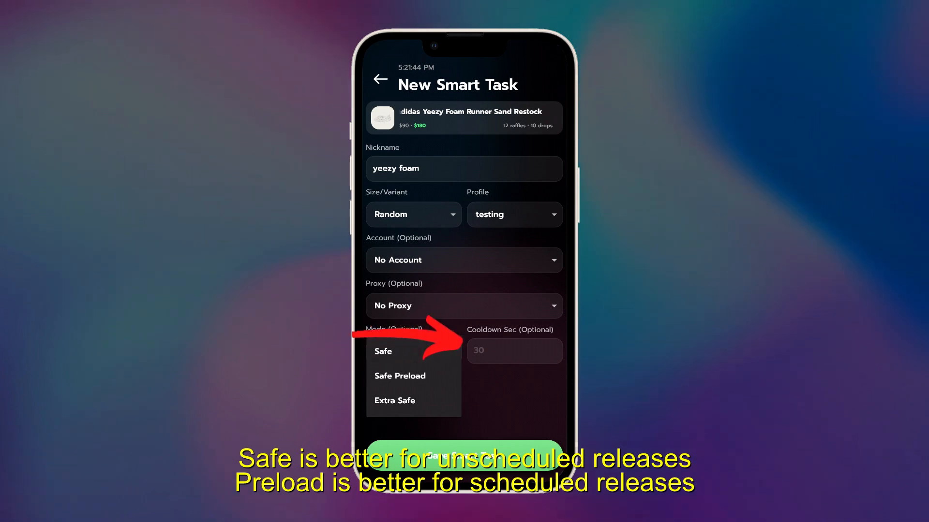
{"action": "left_click", "coordinate": [383, 352]}
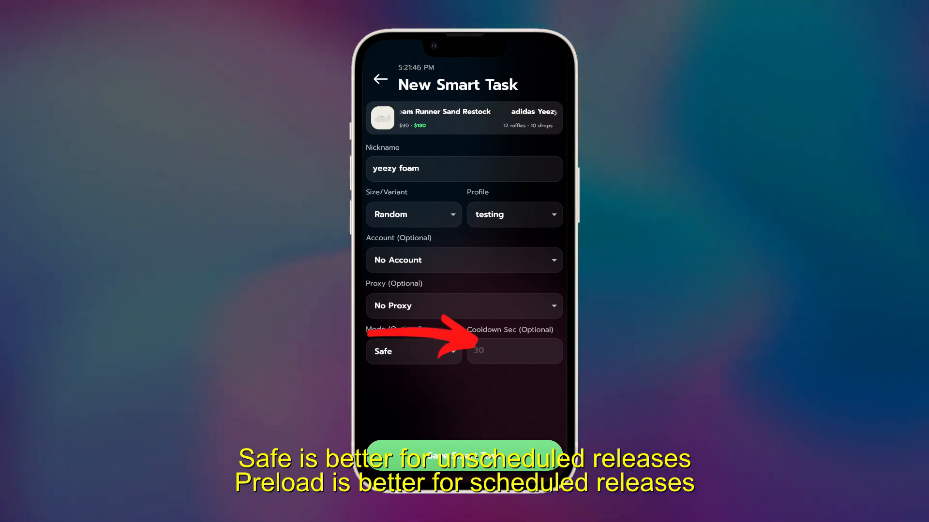
{"action": "left_click", "coordinate": [514, 351]}
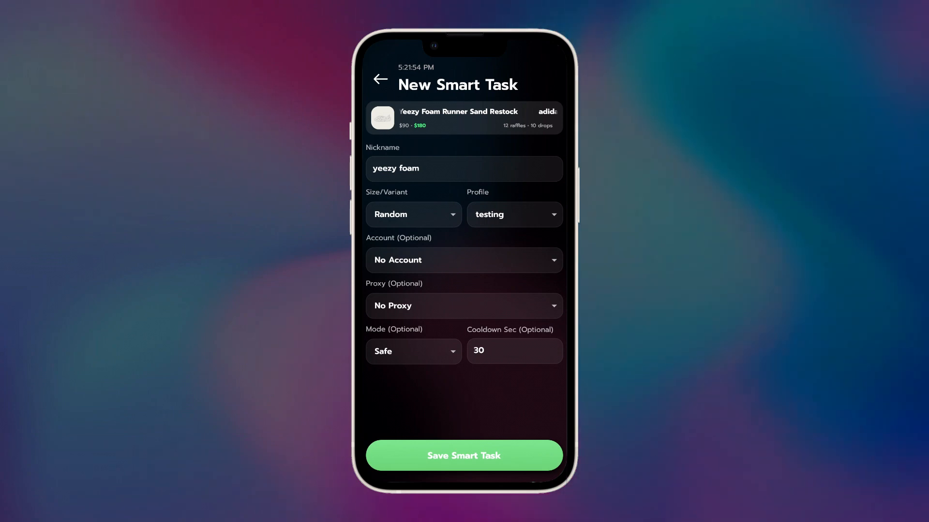
{"action": "left_click", "coordinate": [464, 456]}
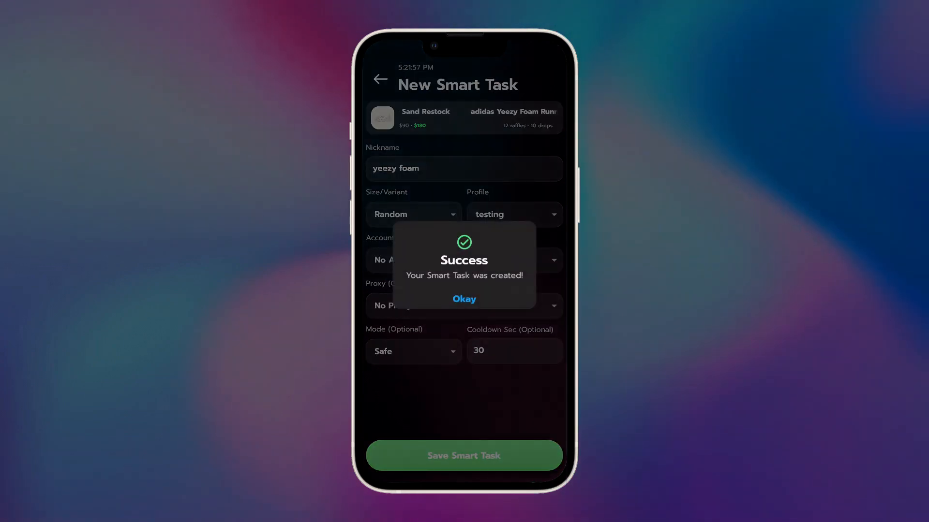
{"action": "left_click", "coordinate": [464, 299]}
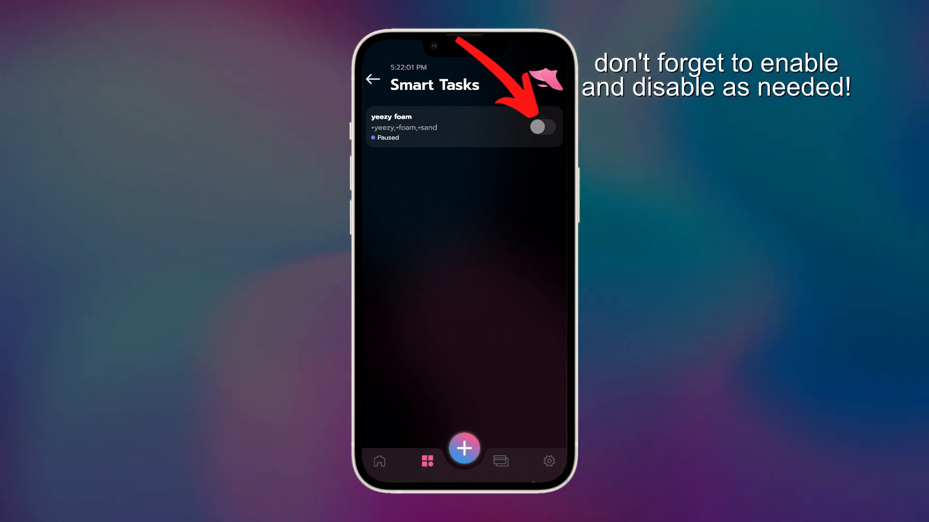
- Set the yeezy foam task Active and begin a custom smart task searching 'und' for Undefeated
{"action": "left_click", "coordinate": [541, 127]}
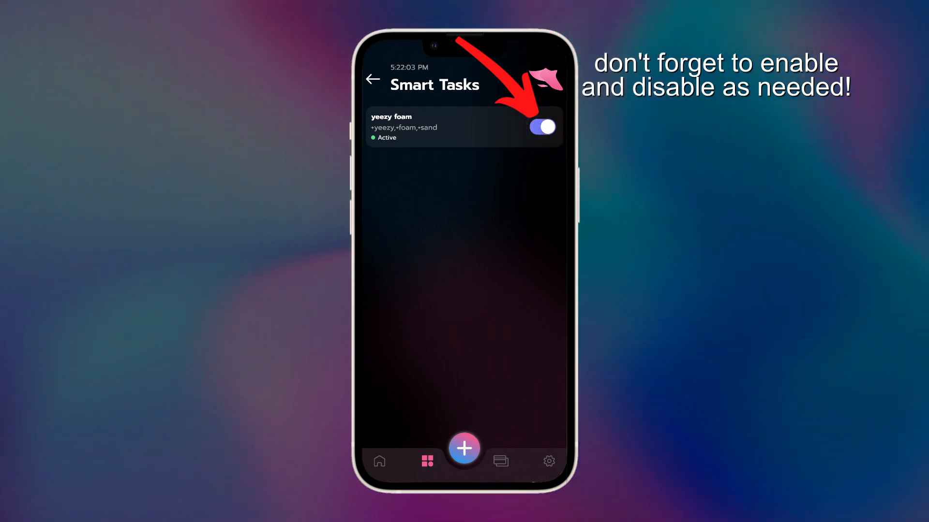
{"action": "left_click", "coordinate": [463, 448]}
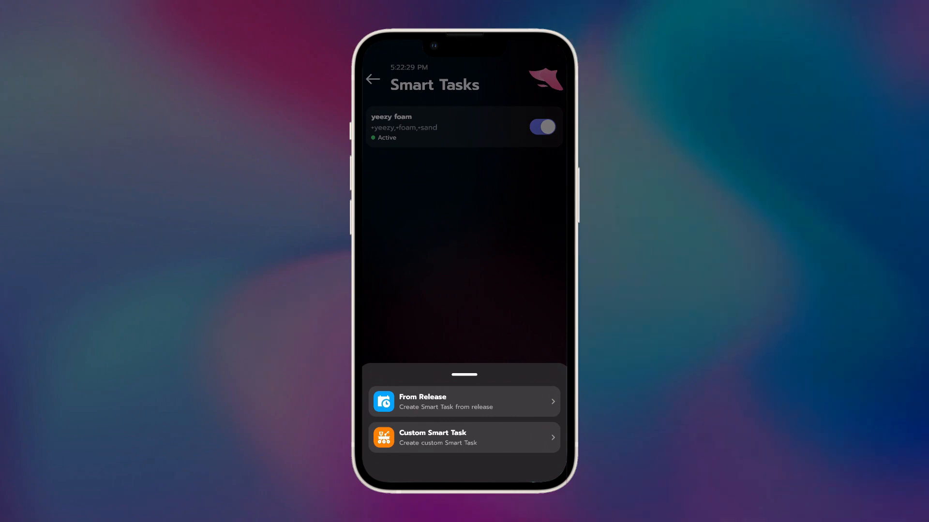
{"action": "left_click", "coordinate": [463, 437]}
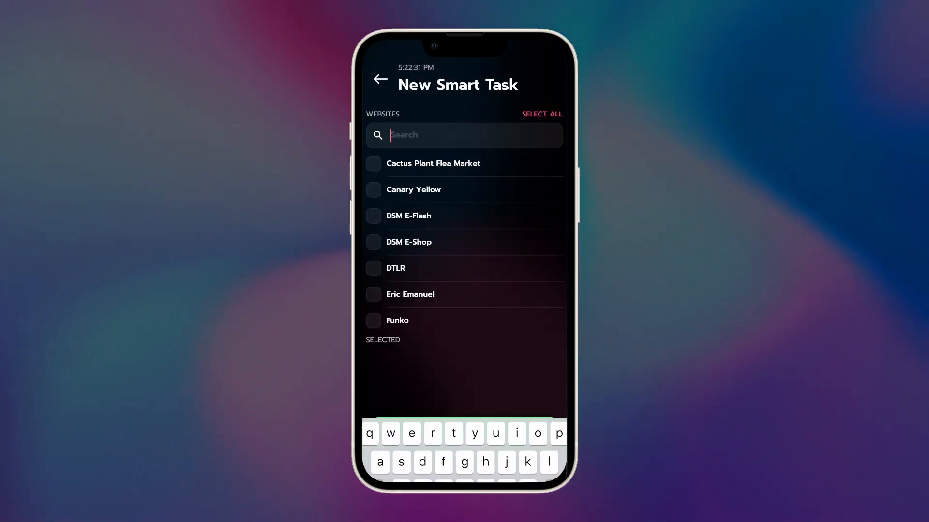
{"action": "type", "text": "und"}
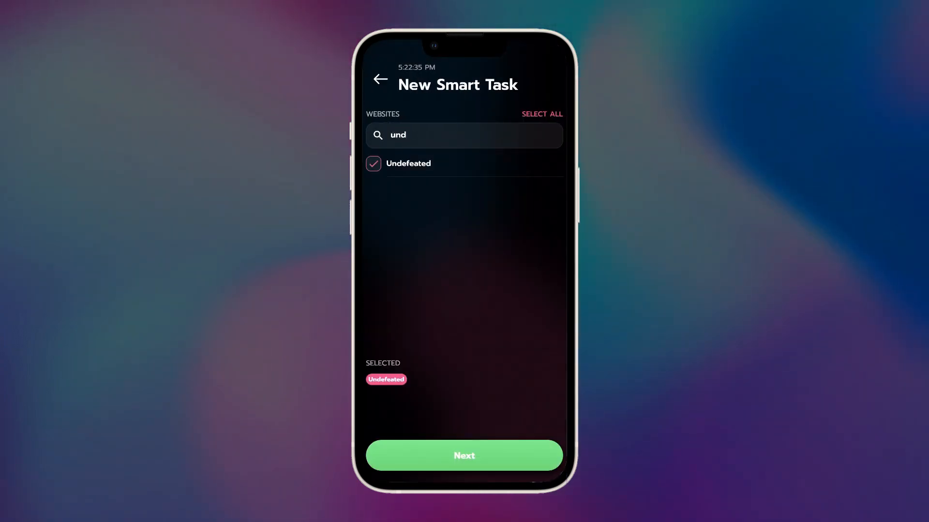